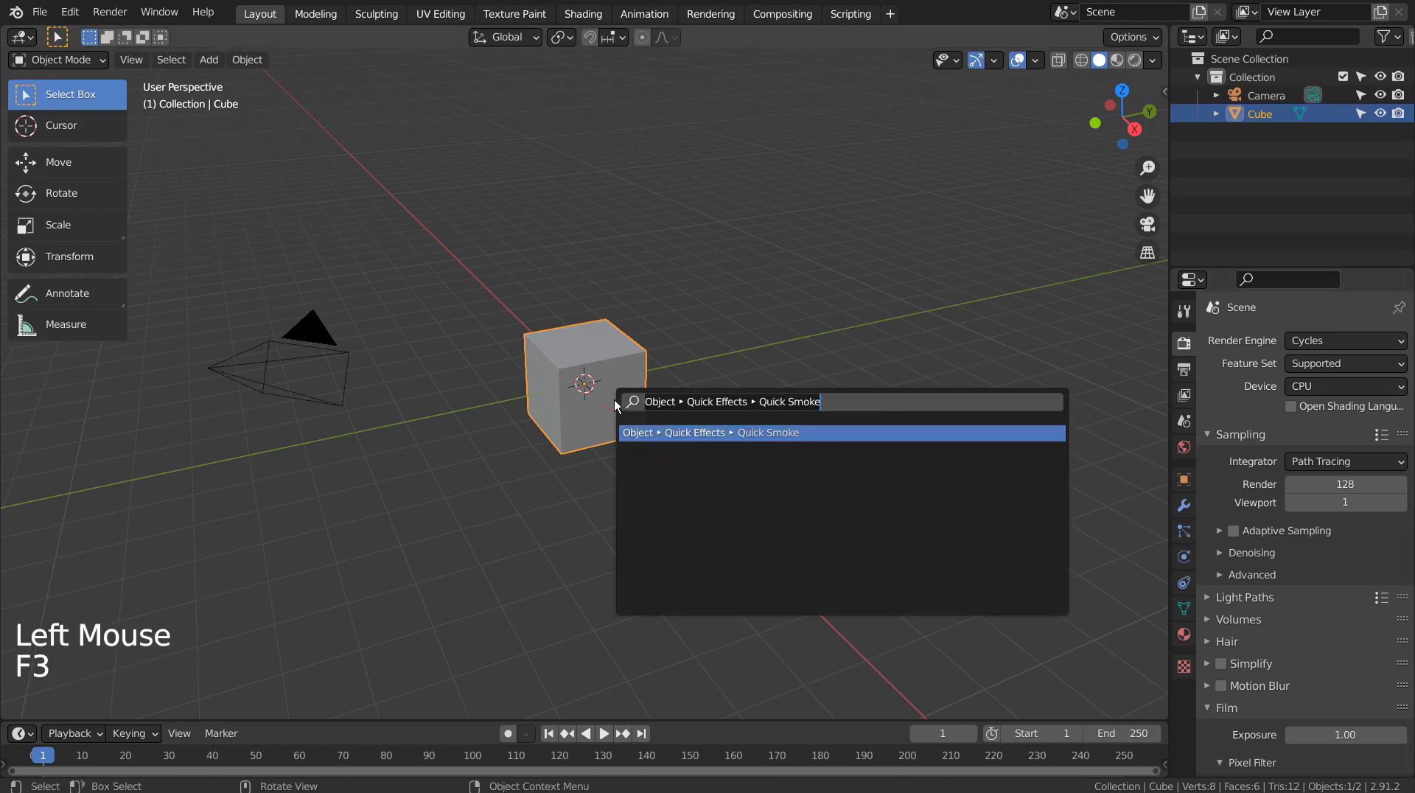
# Step: Apply the Quick Liquid effect to the cube, creating a liquid domain around it
pyautogui.write('q')
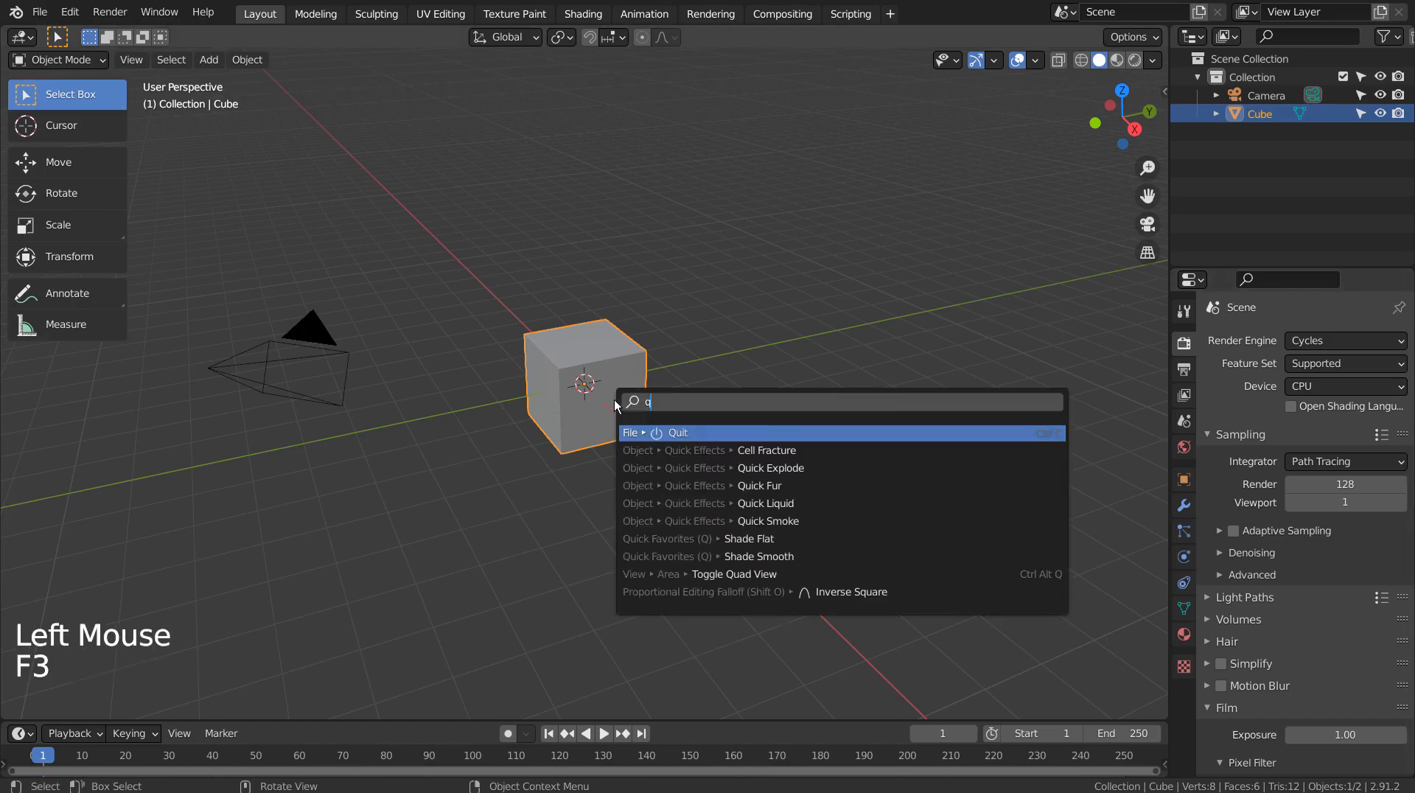
pyautogui.moveTo(765, 503)
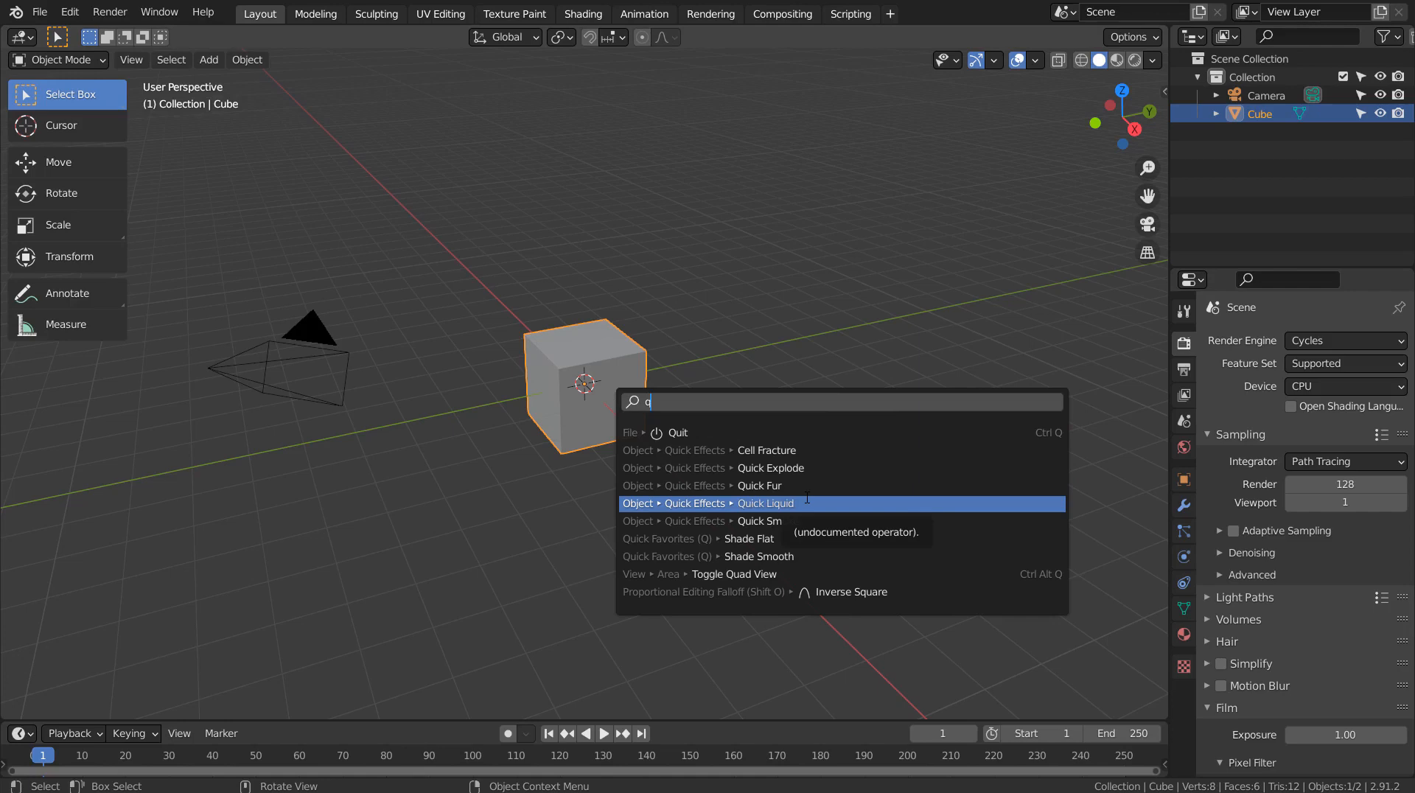
pyautogui.click(247, 60)
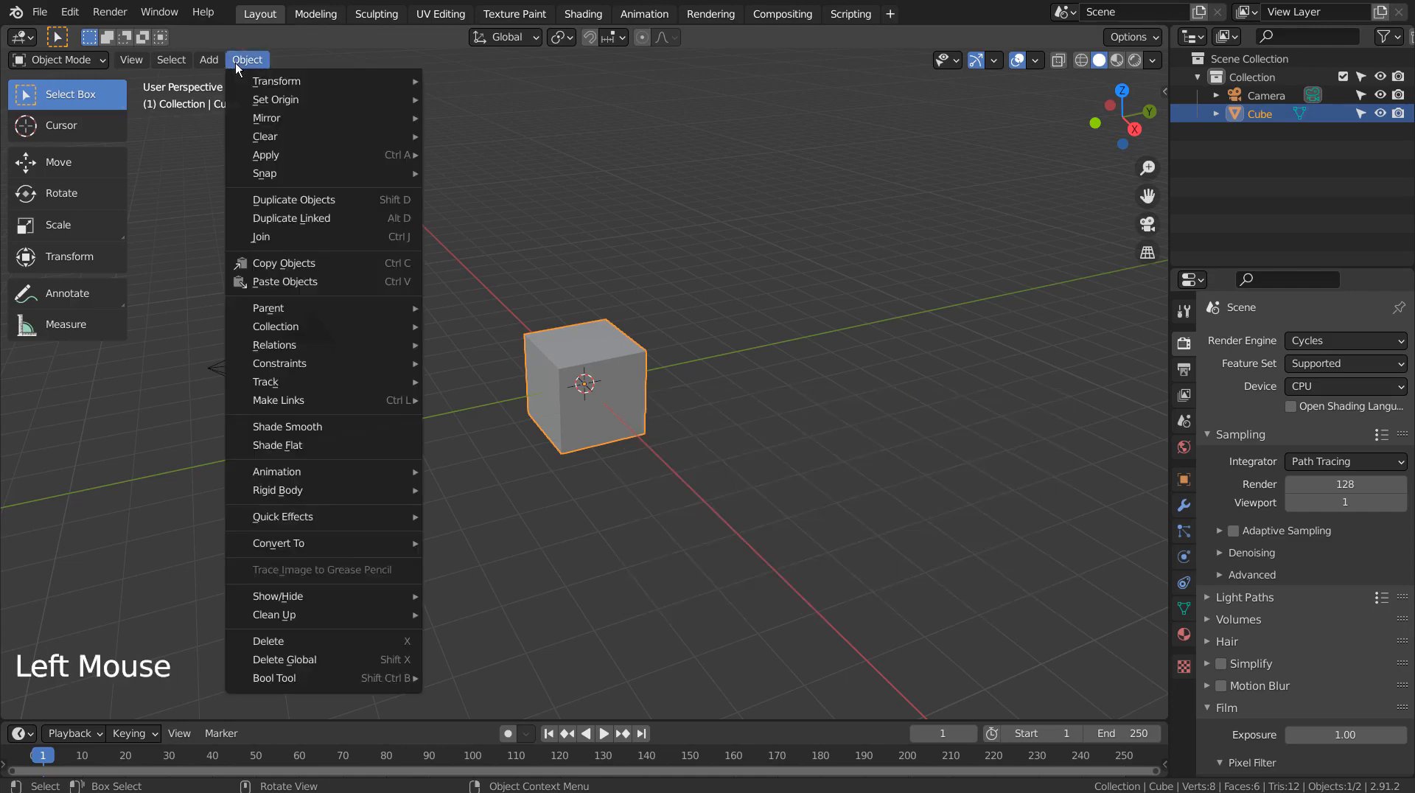
pyautogui.moveTo(283, 516)
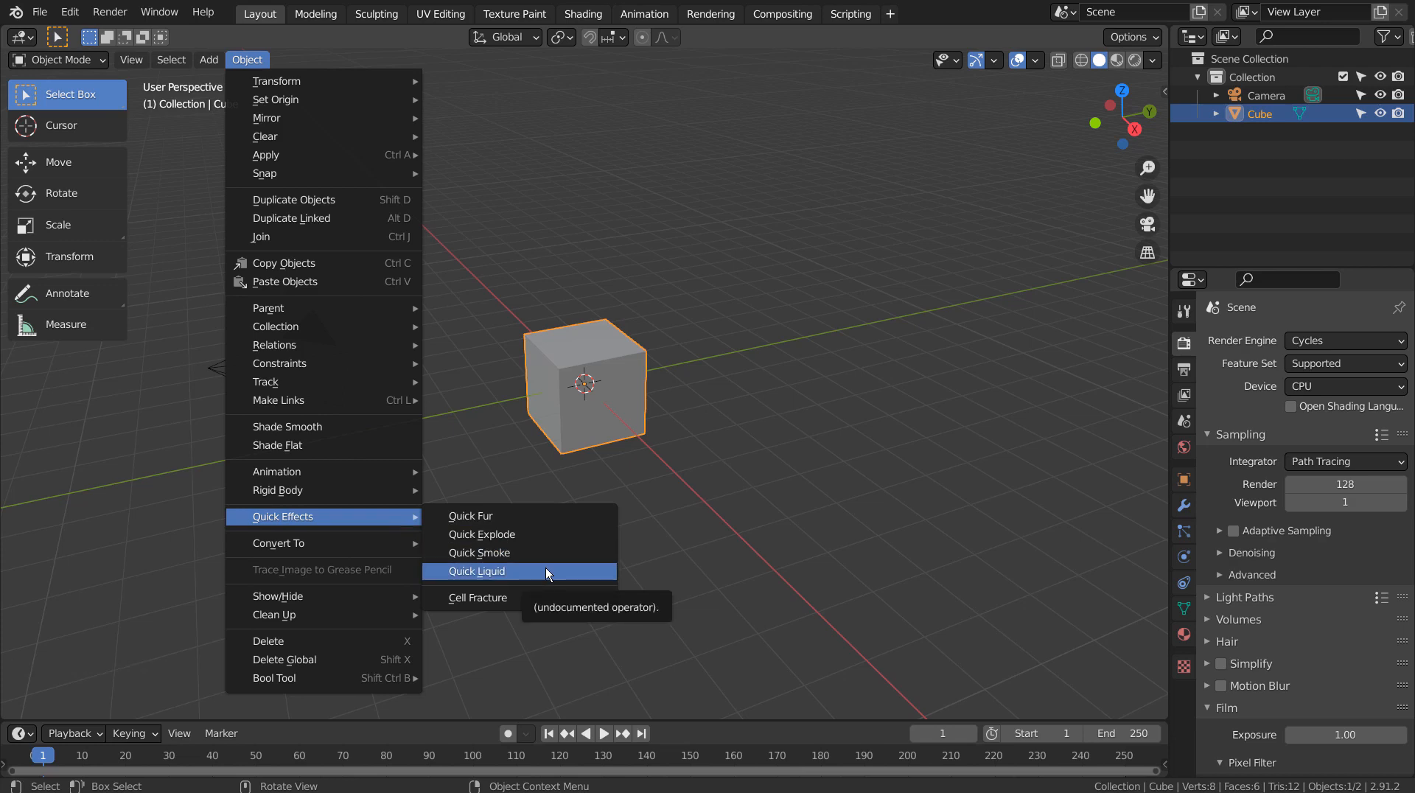
pyautogui.click(477, 571)
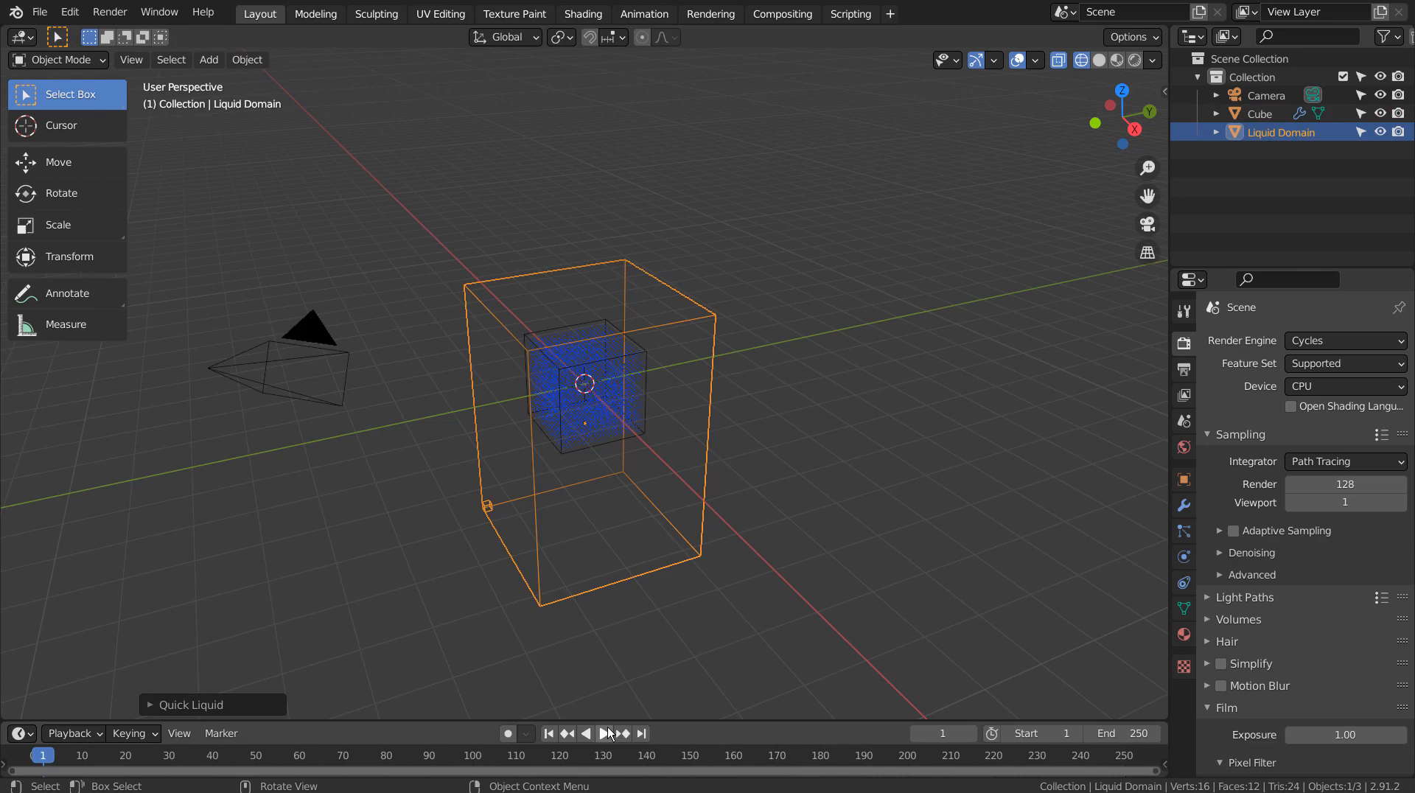
# Step: Play and stop the timeline to watch the liquid fall into the domain
pyautogui.click(594, 733)
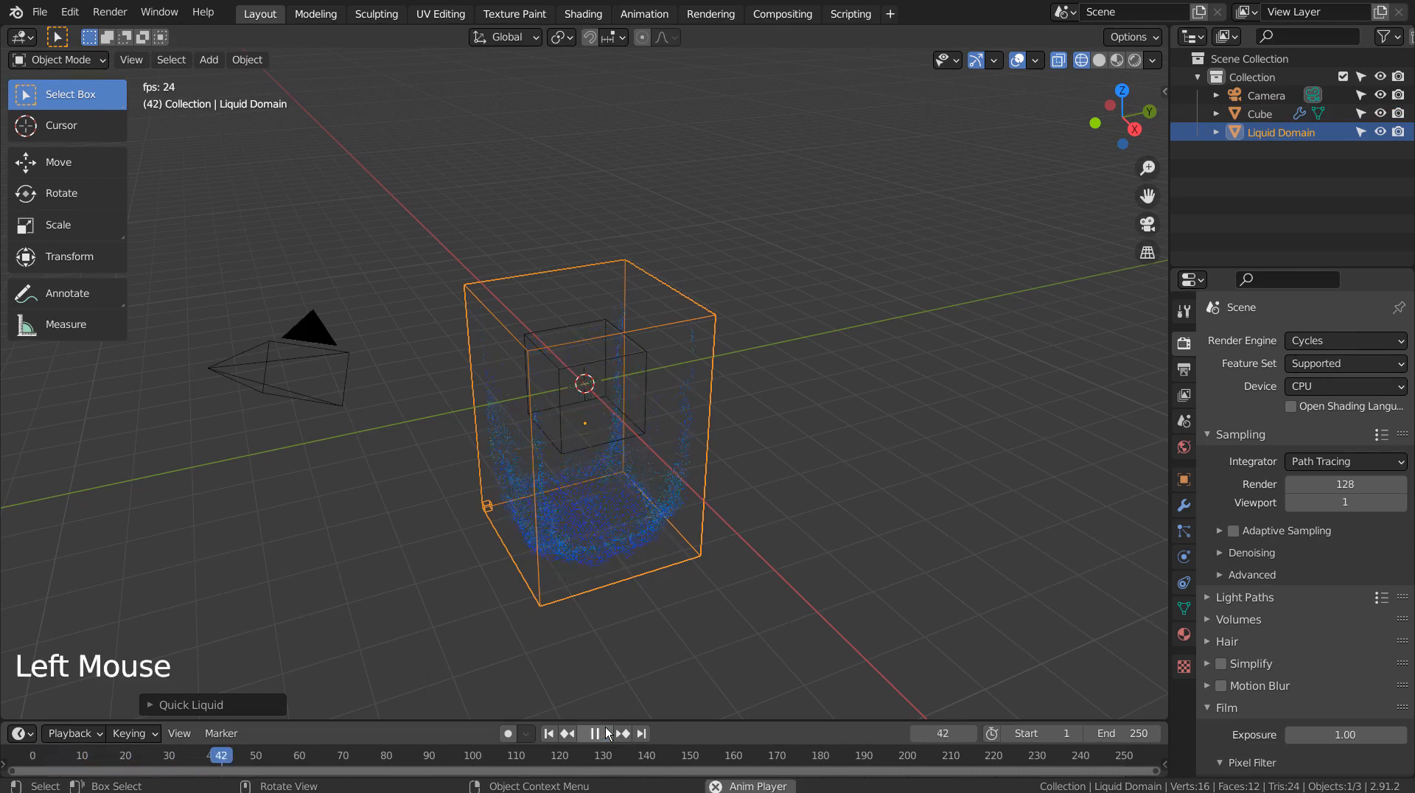
pyautogui.click(595, 733)
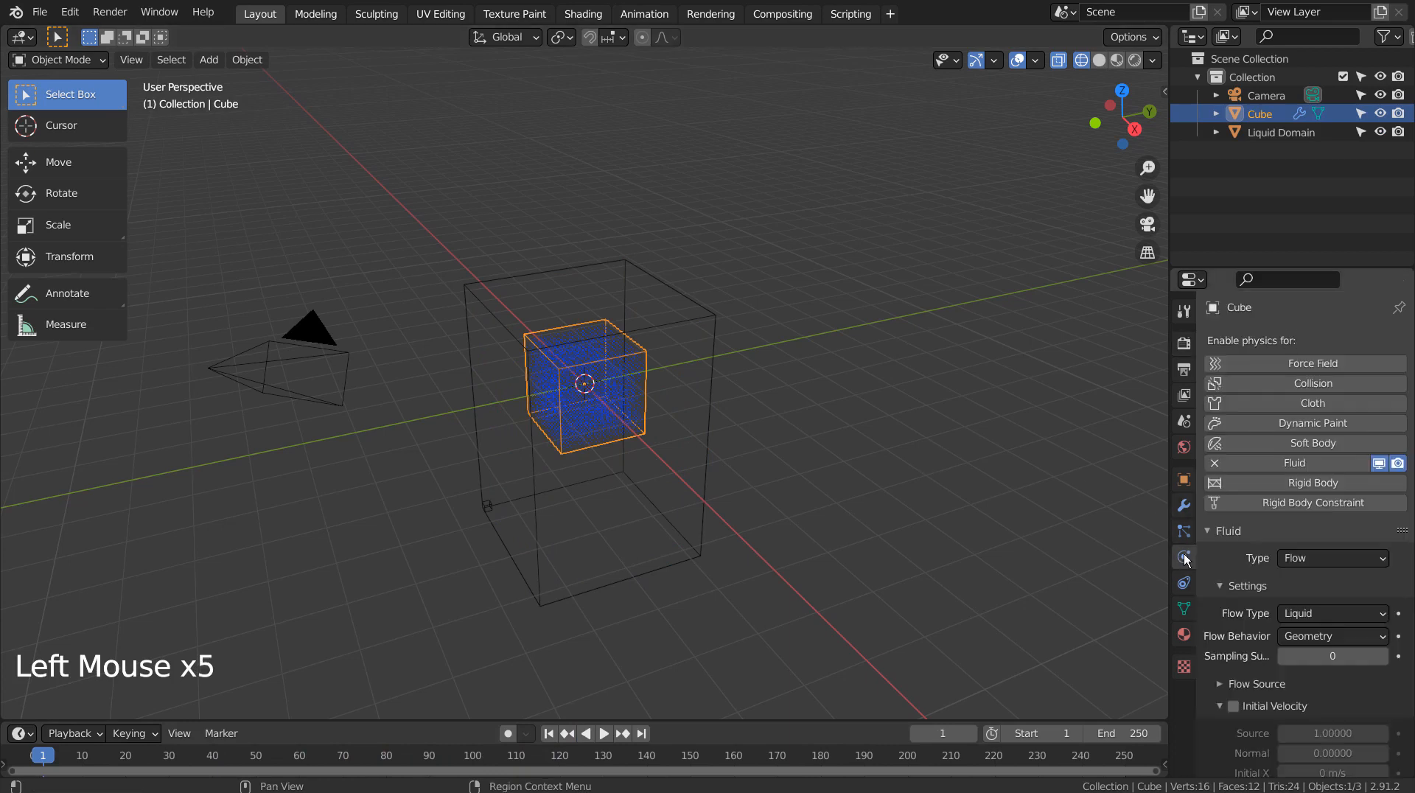
# Step: Enable Initial Velocity on the cube's flow and set Initial X to 1 m/s
pyautogui.scroll(-3)
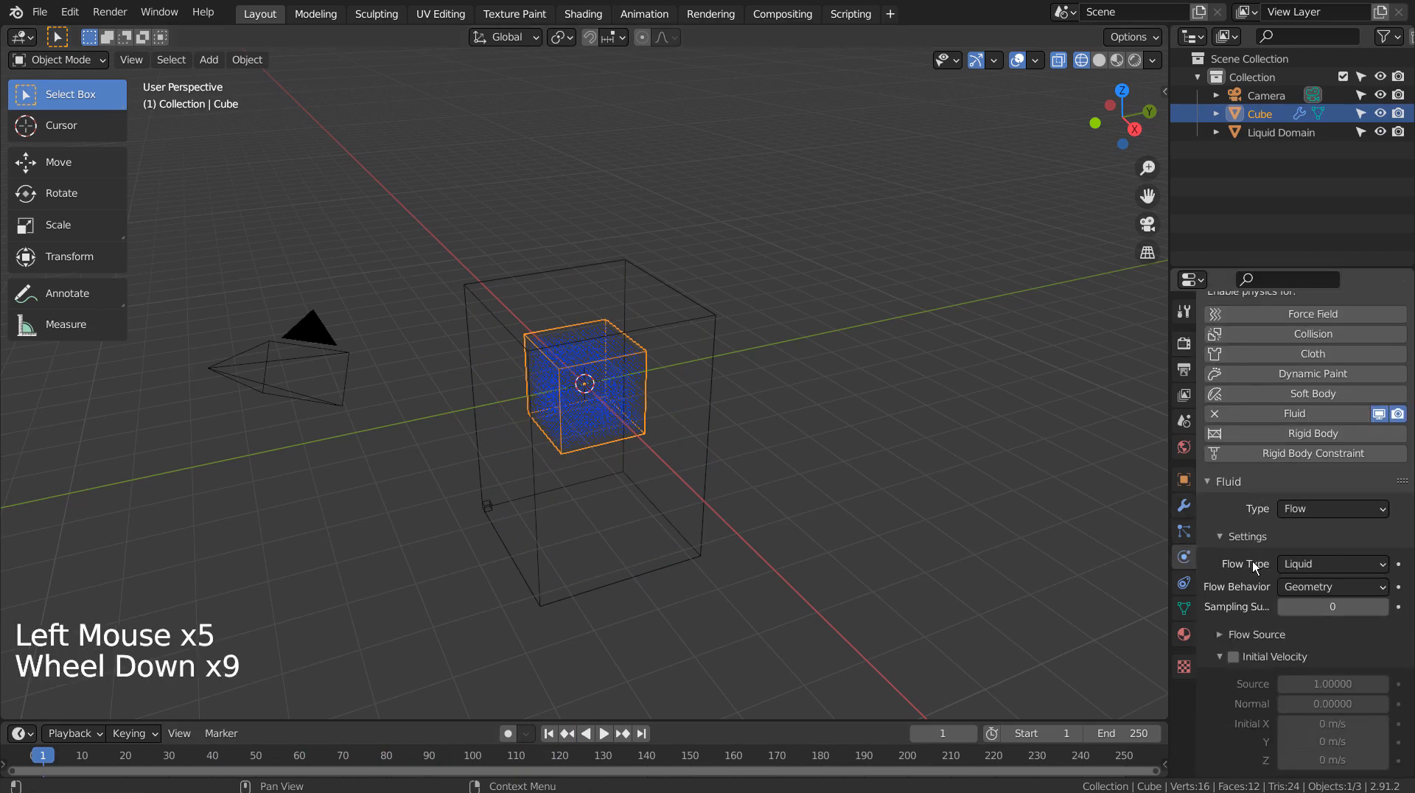
pyautogui.click(1219, 634)
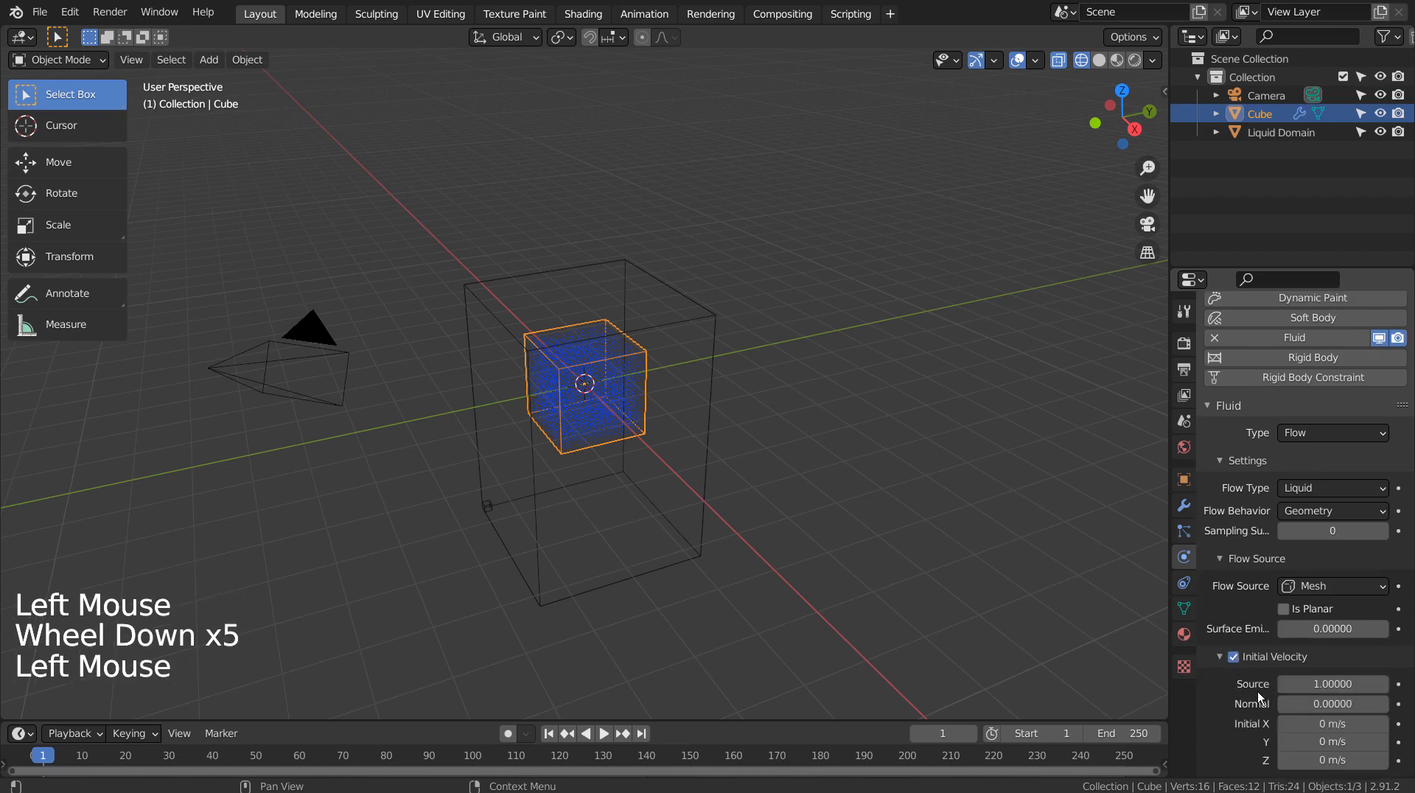
pyautogui.doubleClick(1332, 722)
pyautogui.write('1')
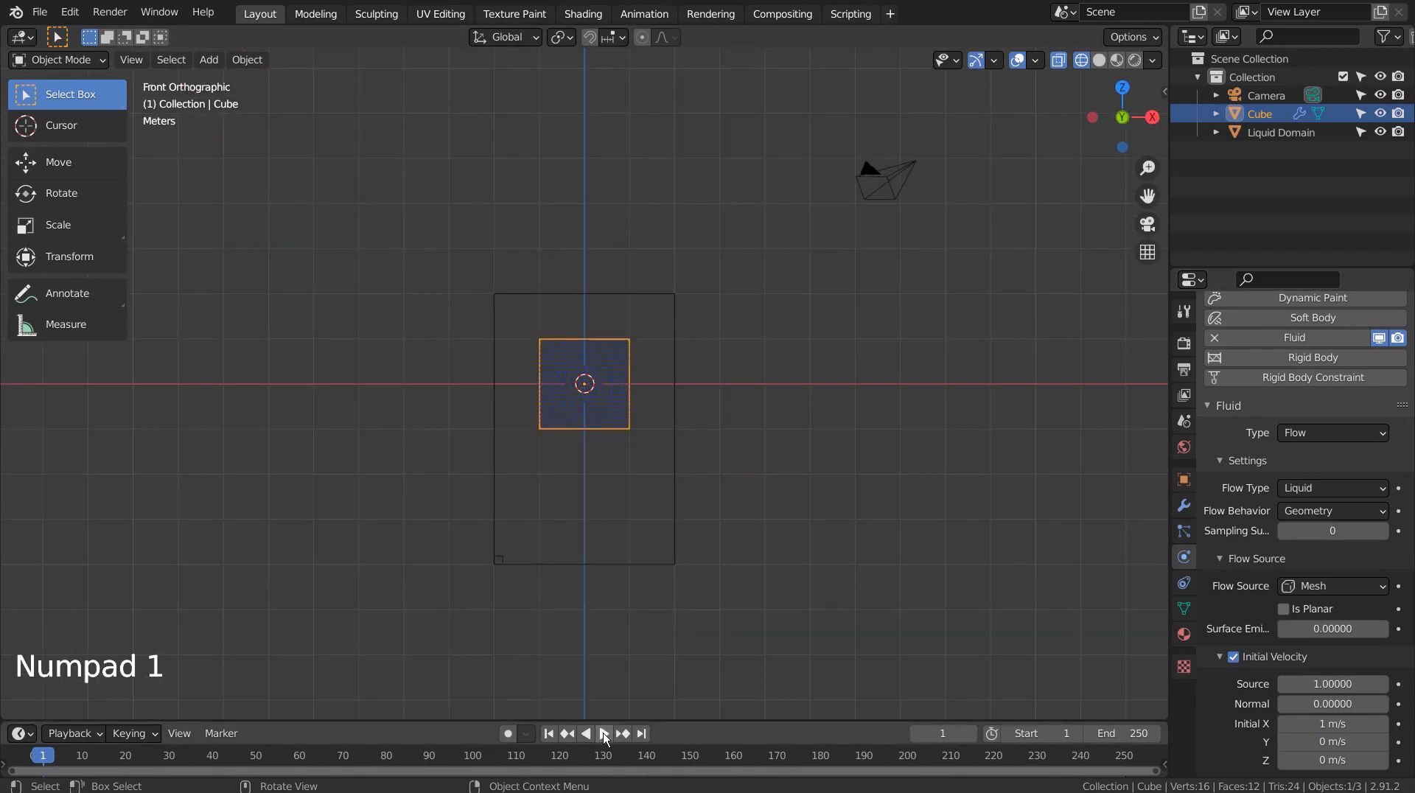
# Step: Raise the flow's Initial X velocity to 5 m/s and replay the simulation from frame 1
pyautogui.click(603, 733)
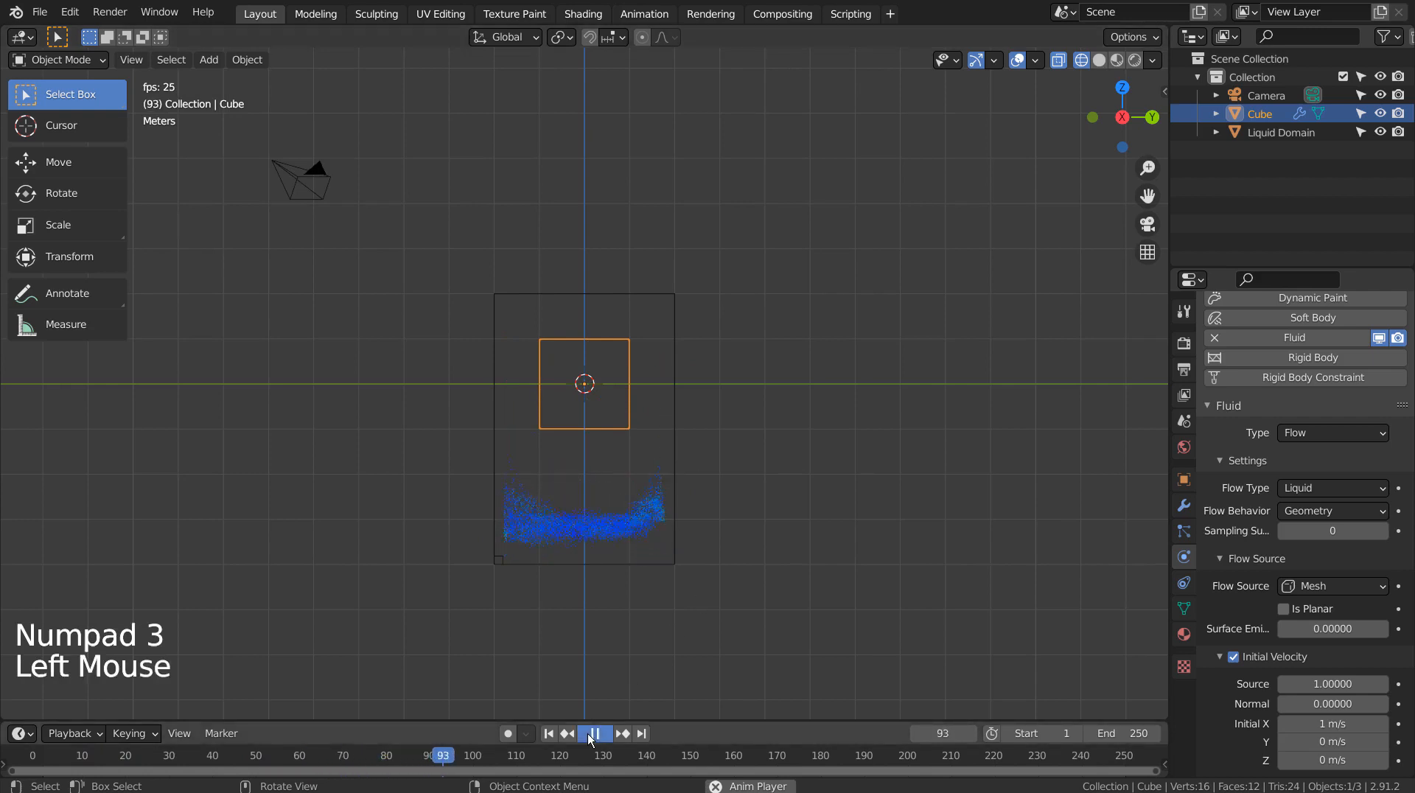
pyautogui.click(567, 732)
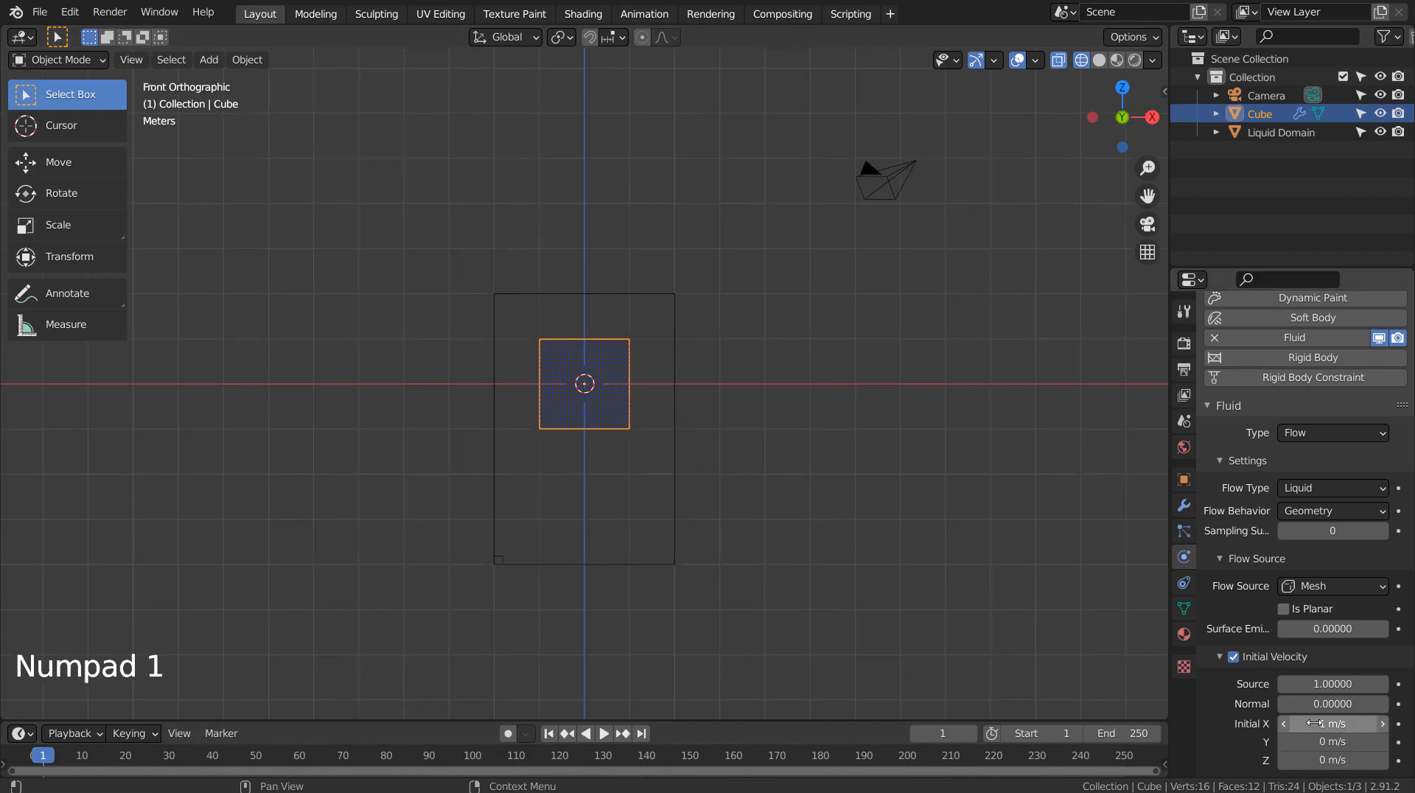
pyautogui.doubleClick(1331, 723)
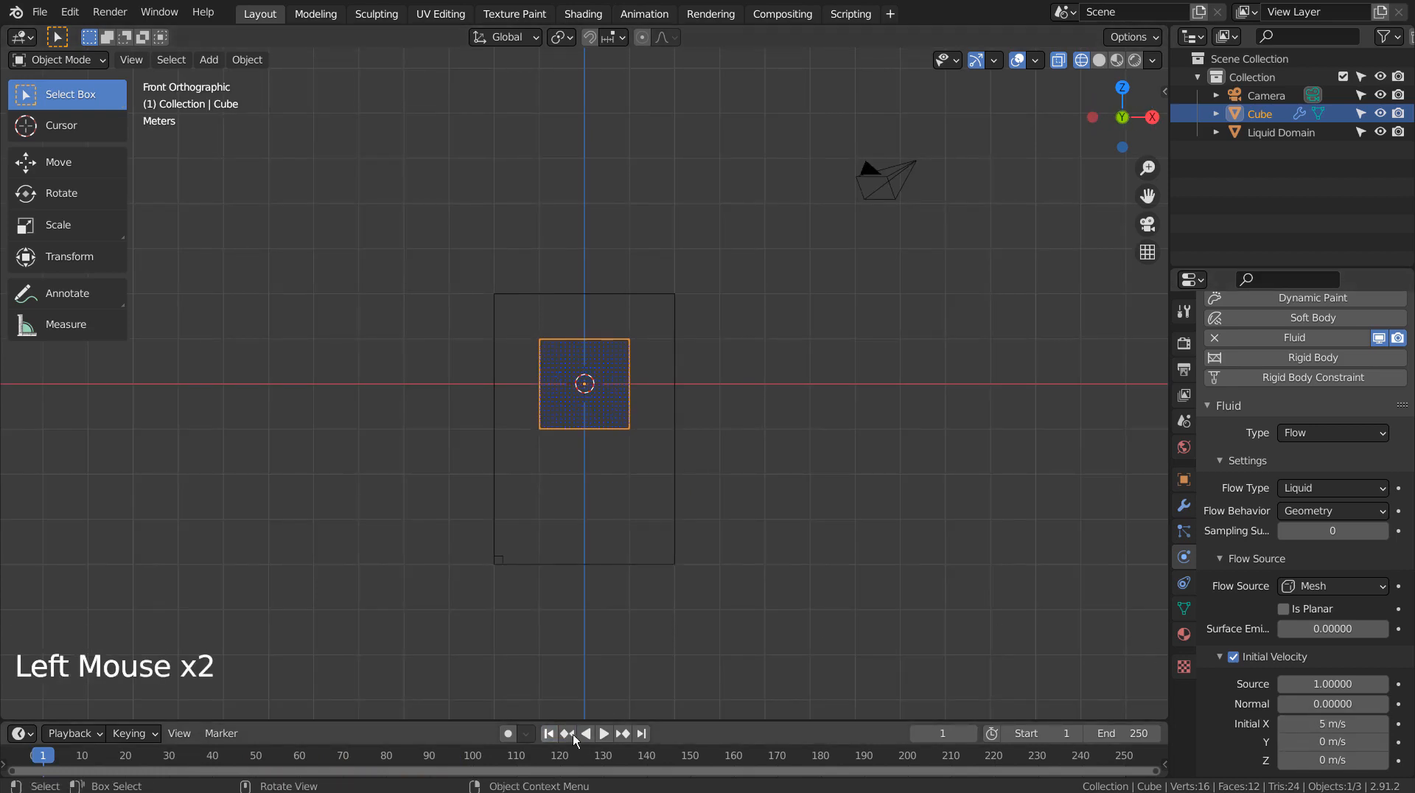
pyautogui.click(565, 734)
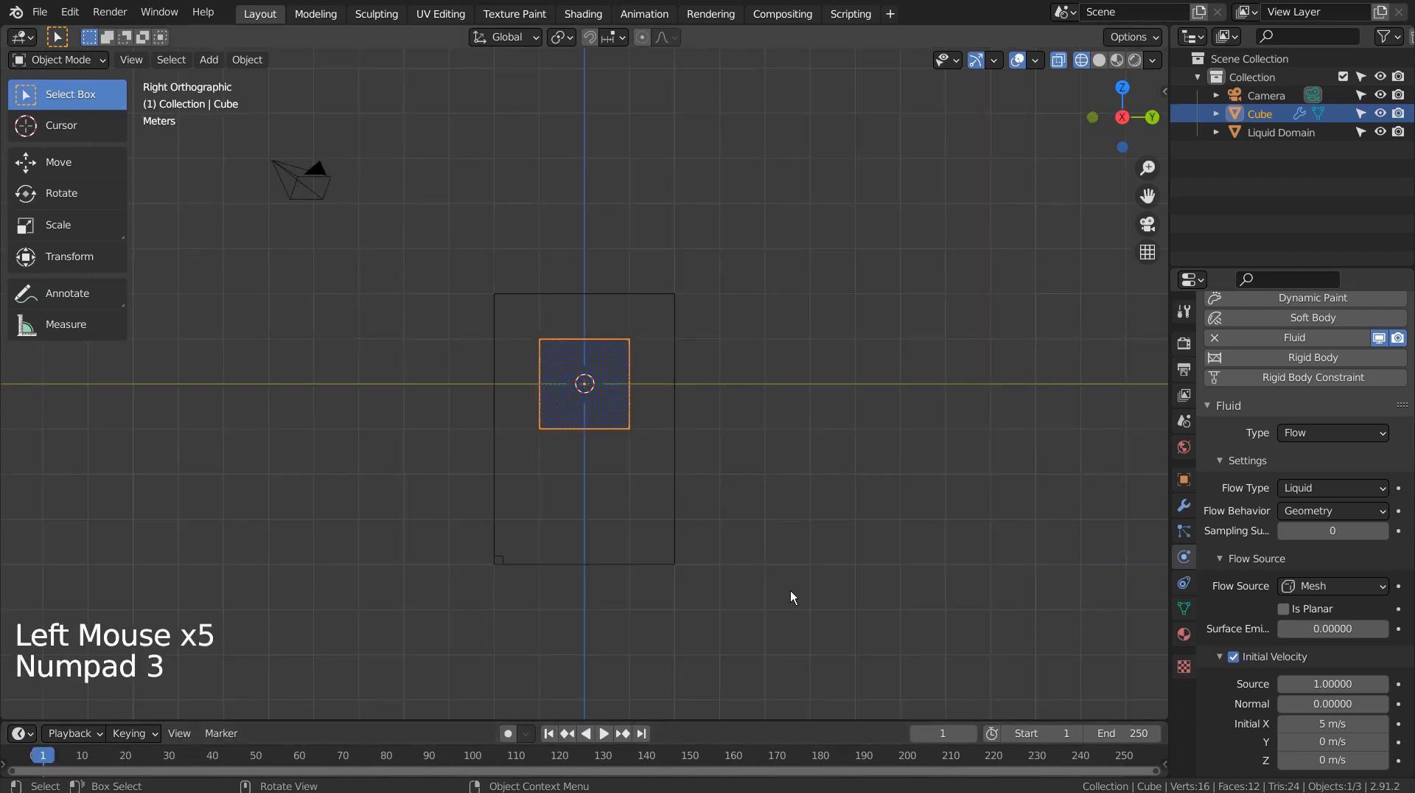
pyautogui.click(603, 732)
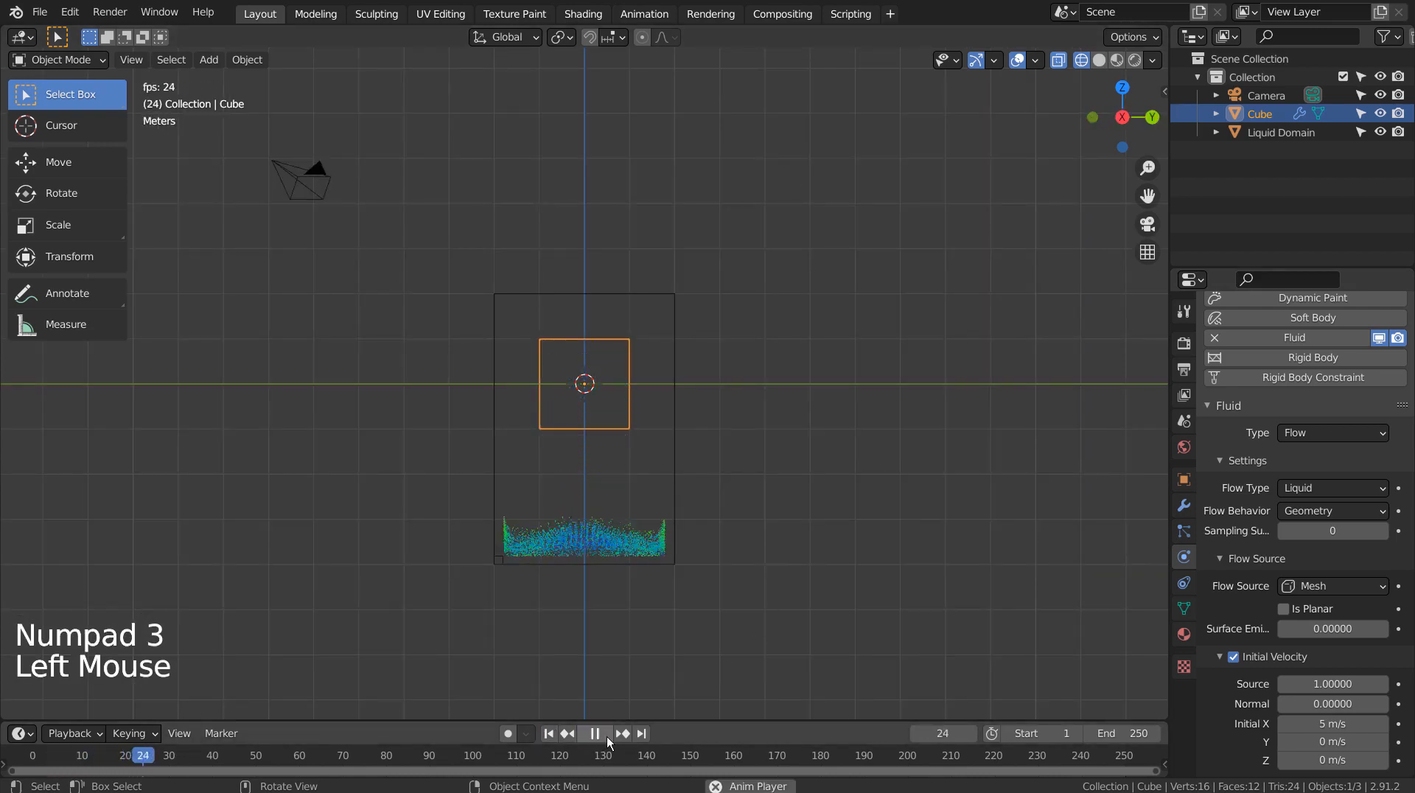
pyautogui.click(594, 732)
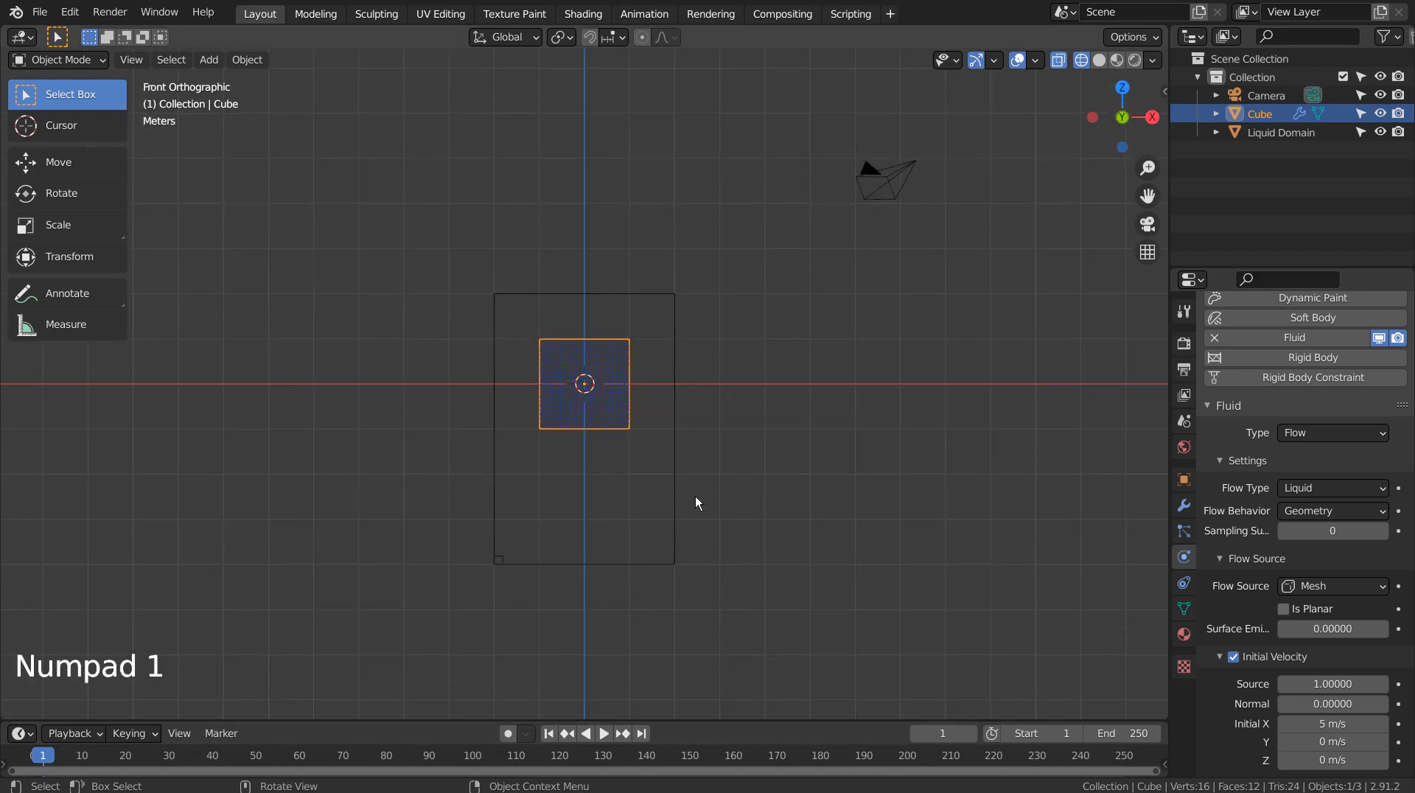
pyautogui.click(1332, 723)
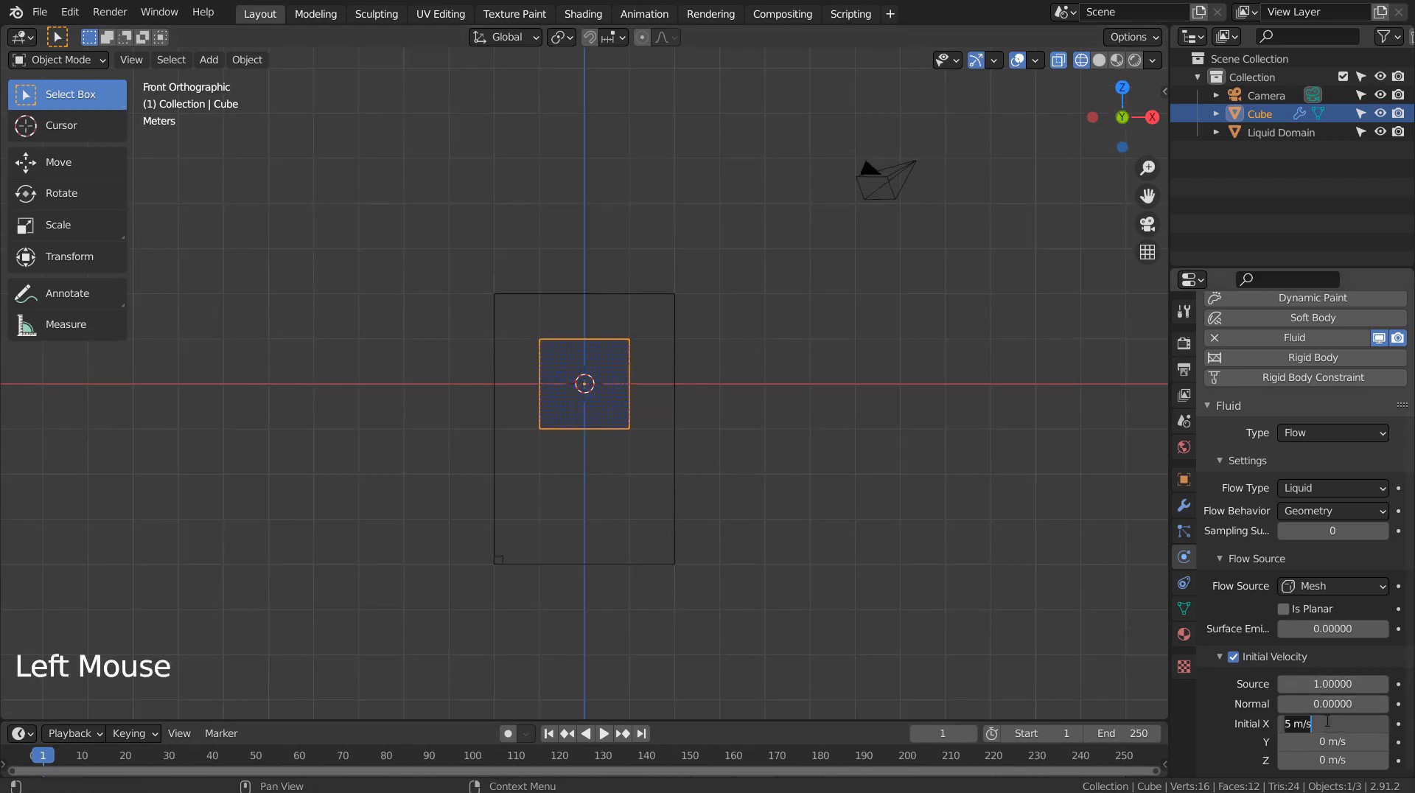
pyautogui.click(1331, 723)
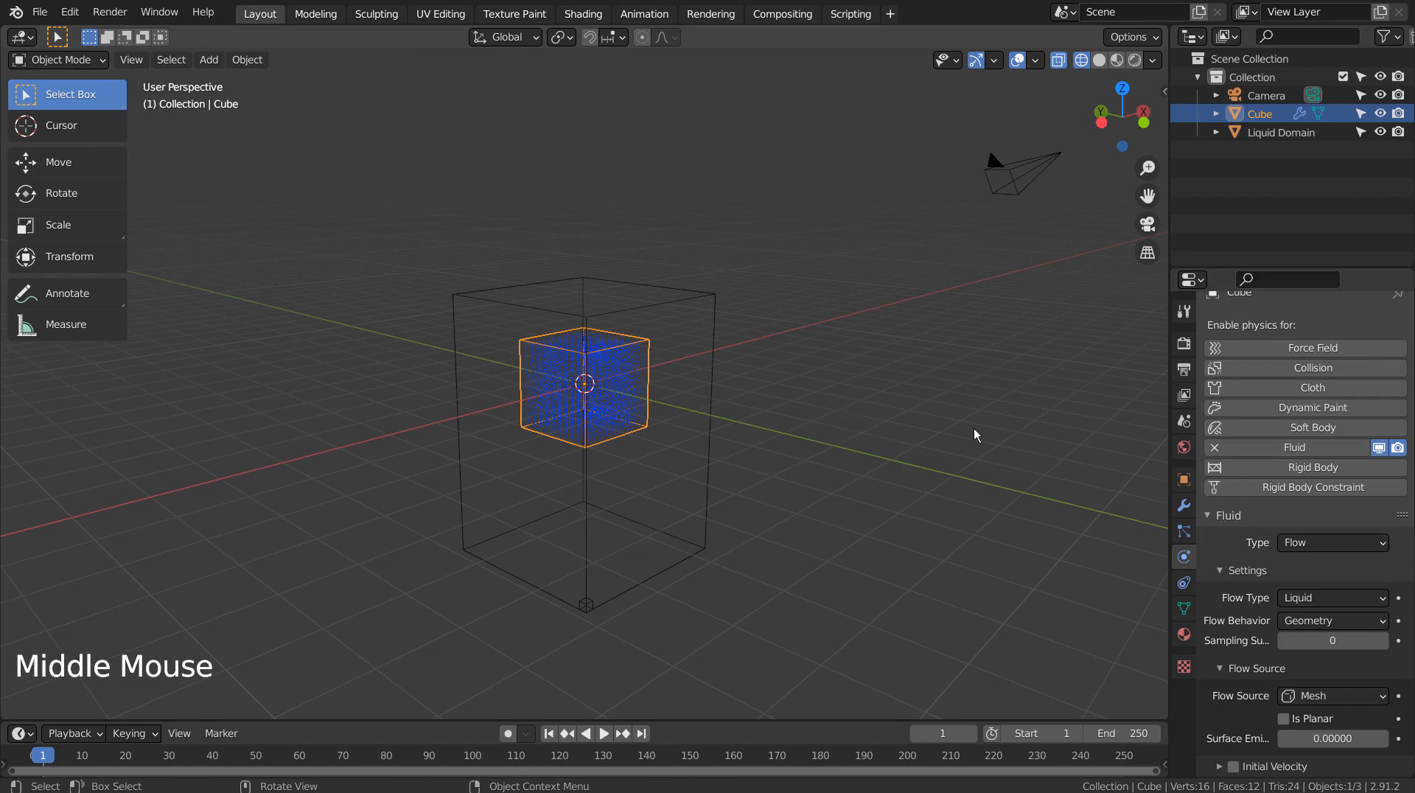
pyautogui.moveTo(759, 482)
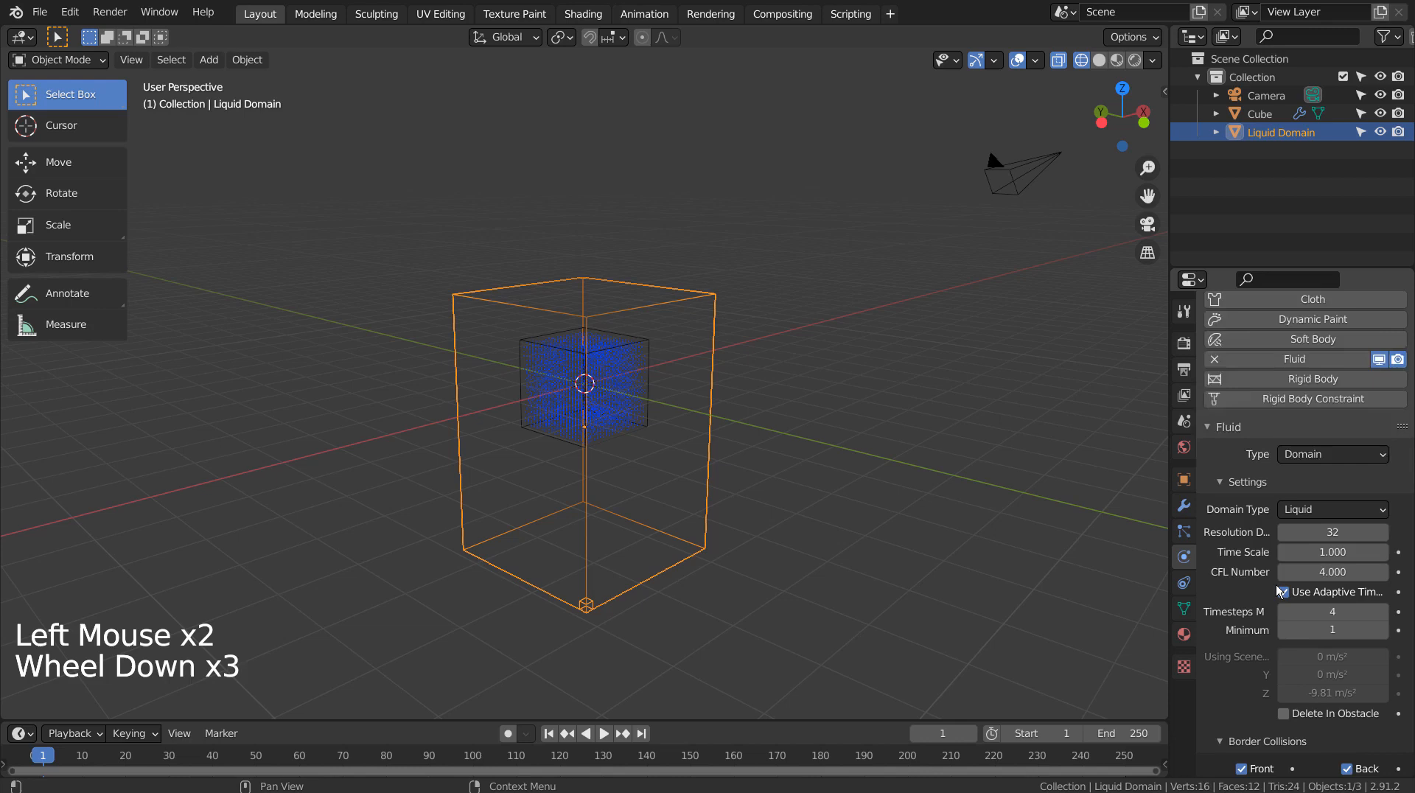
# Step: Scroll the Liquid Domain's Physics properties down to the liquid and Mesh sections
pyautogui.scroll(-3)
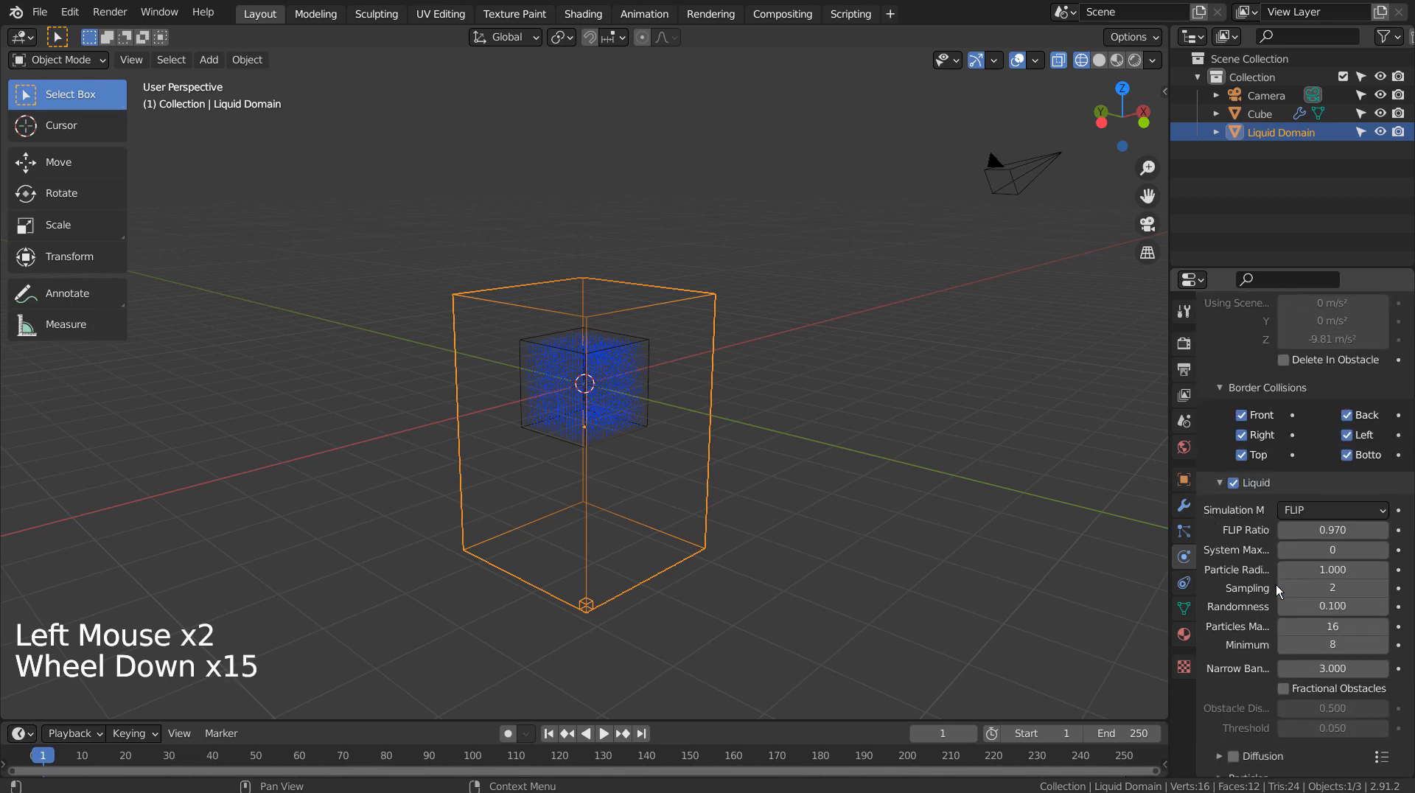
pyautogui.scroll(-3)
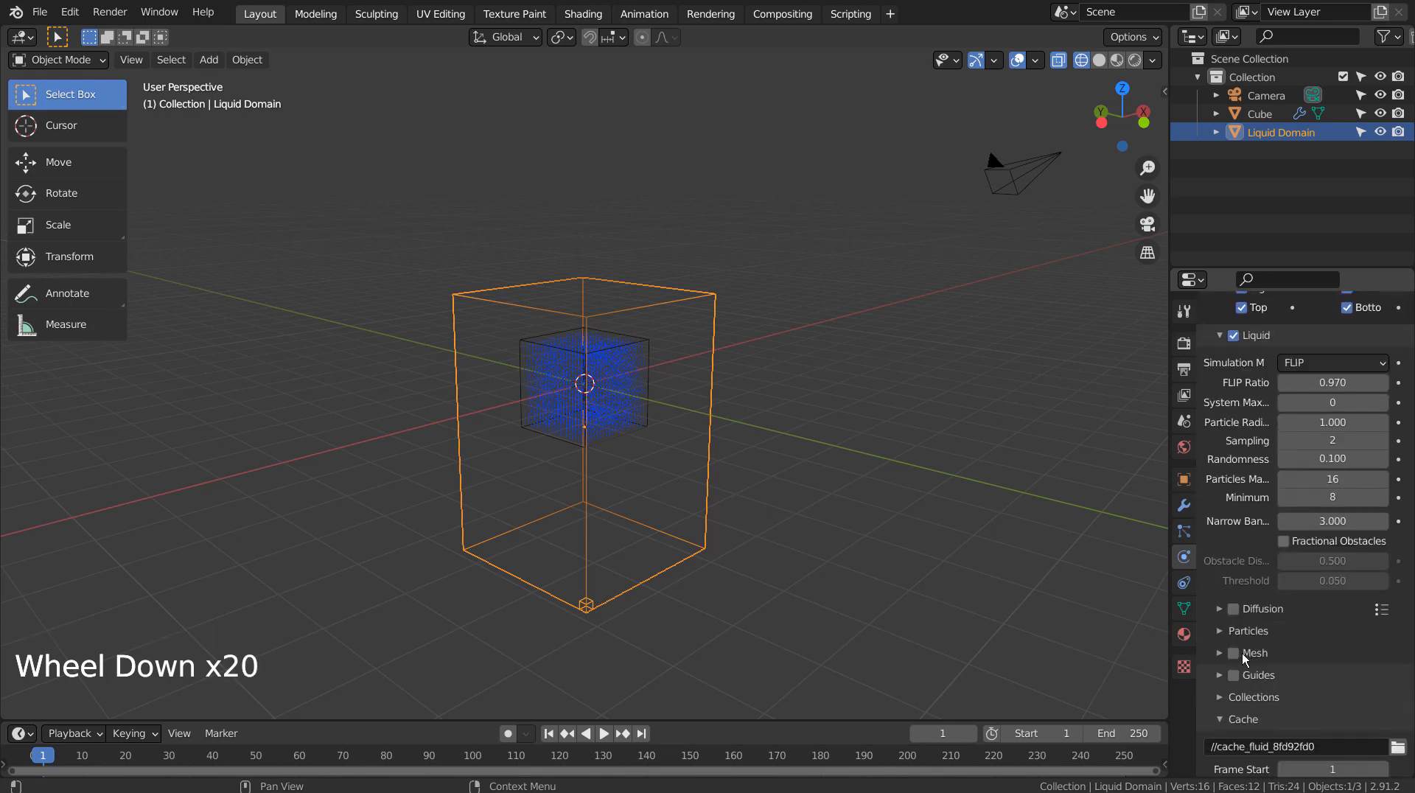
# Step: Enable Mesh on the liquid domain and play back the meshed liquid surface settling
pyautogui.click(1233, 653)
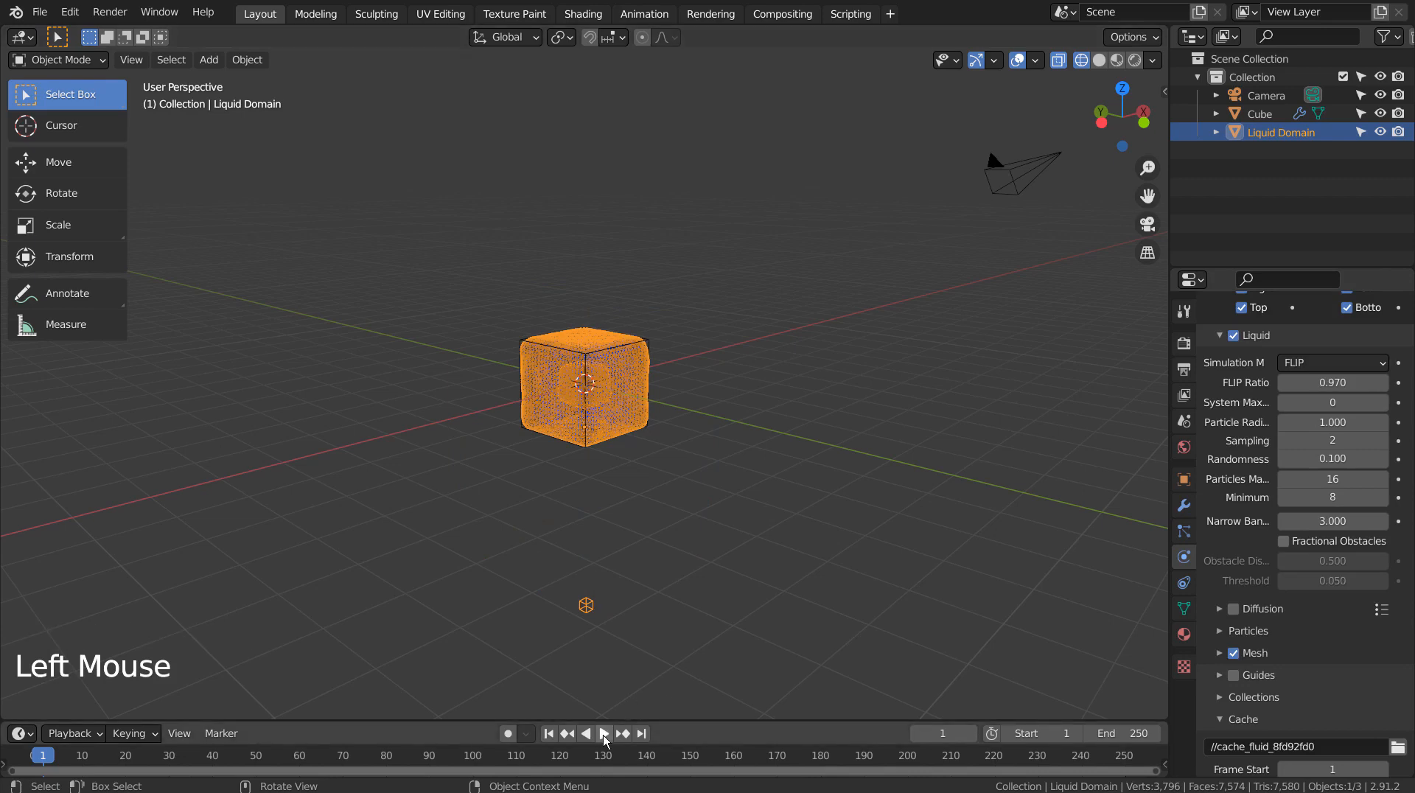
pyautogui.click(604, 733)
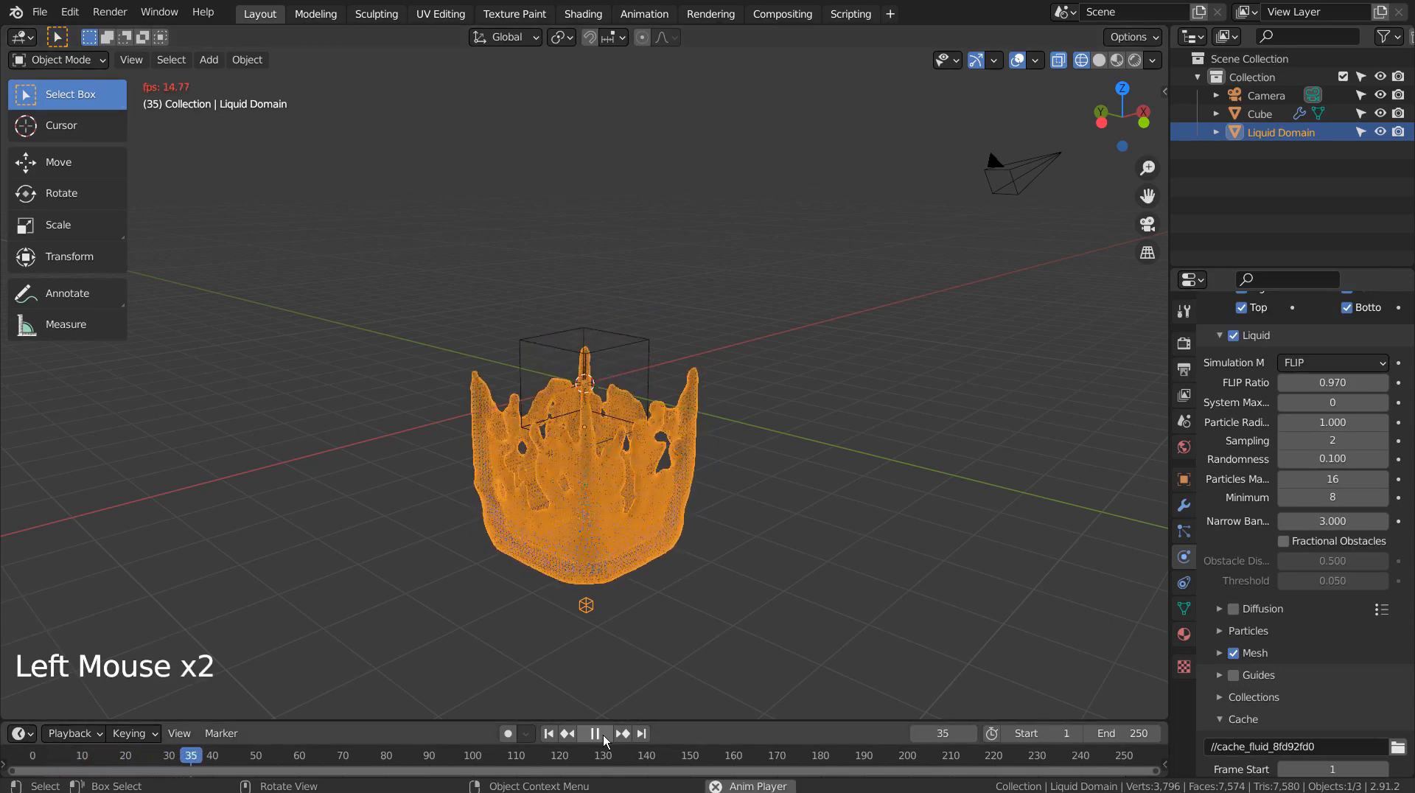
pyautogui.click(594, 733)
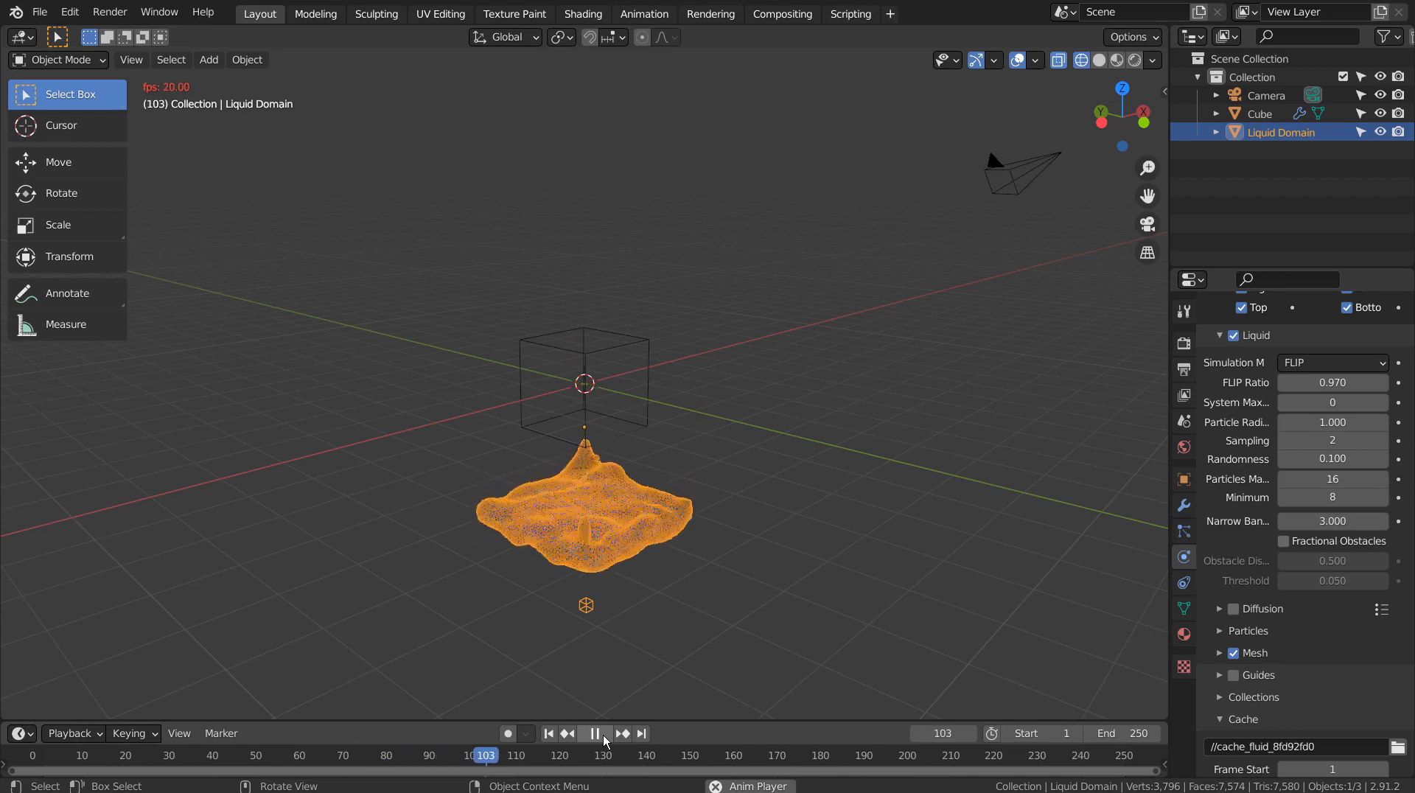
pyautogui.click(594, 732)
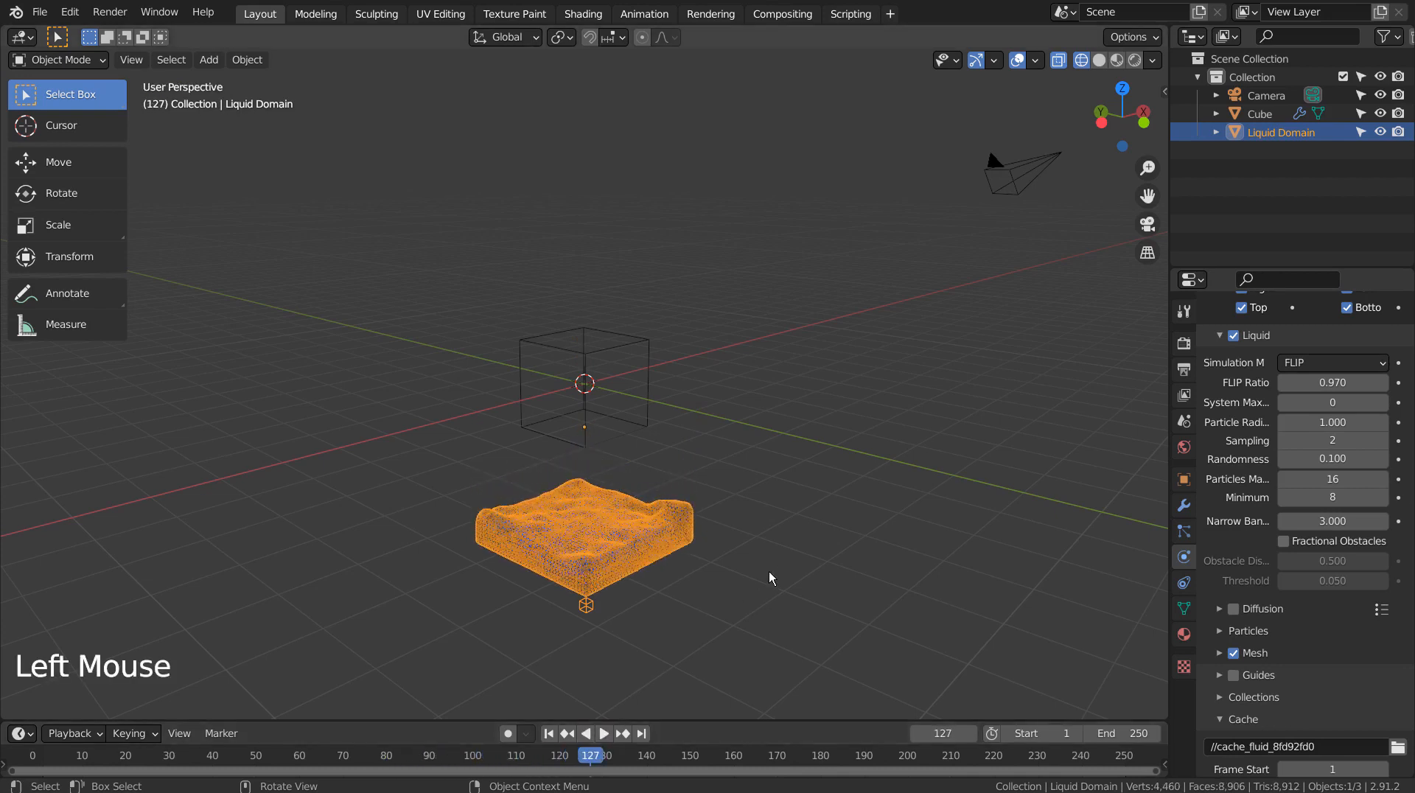
pyautogui.press('shift+a')
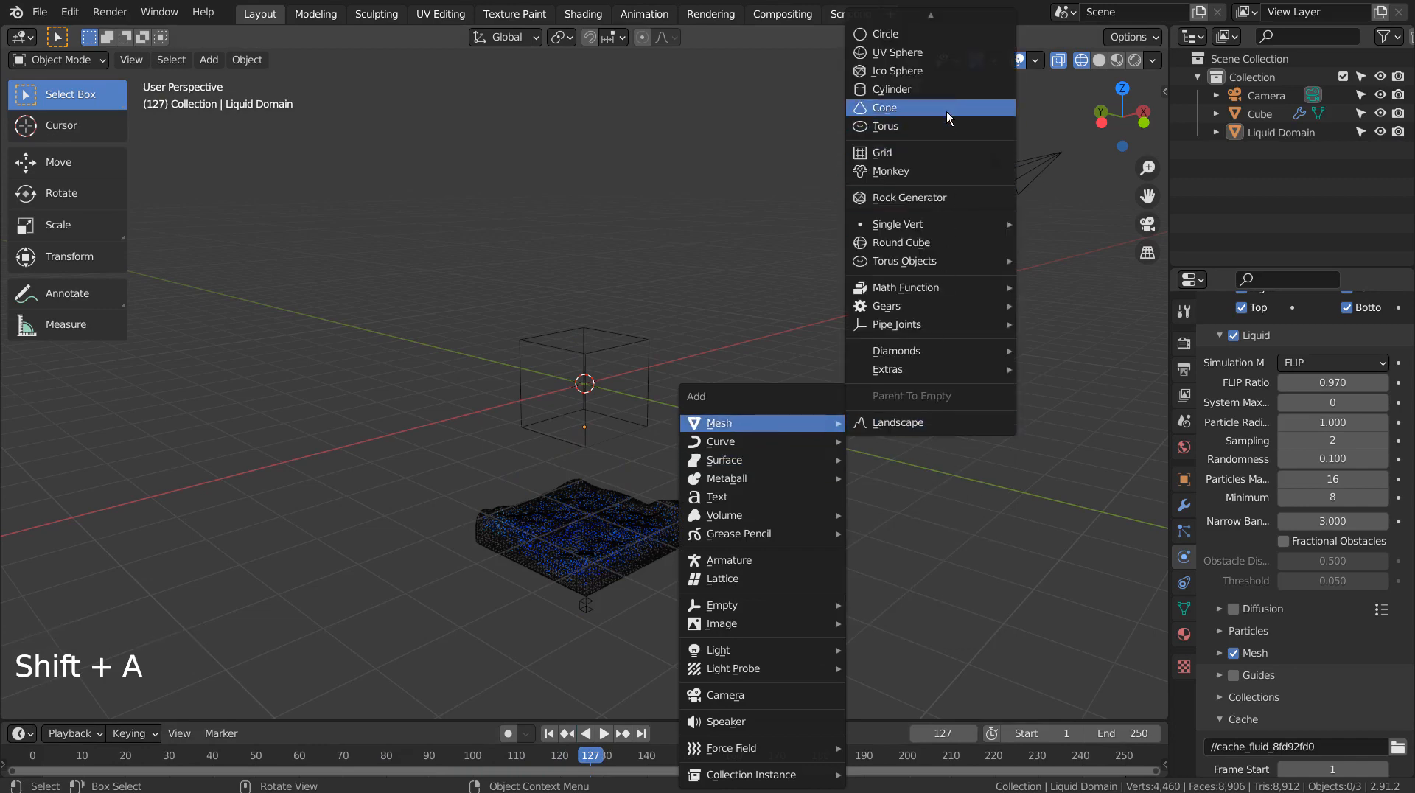
# Step: Add a UV sphere sitting down in the liquid as an obstacle
pyautogui.click(897, 51)
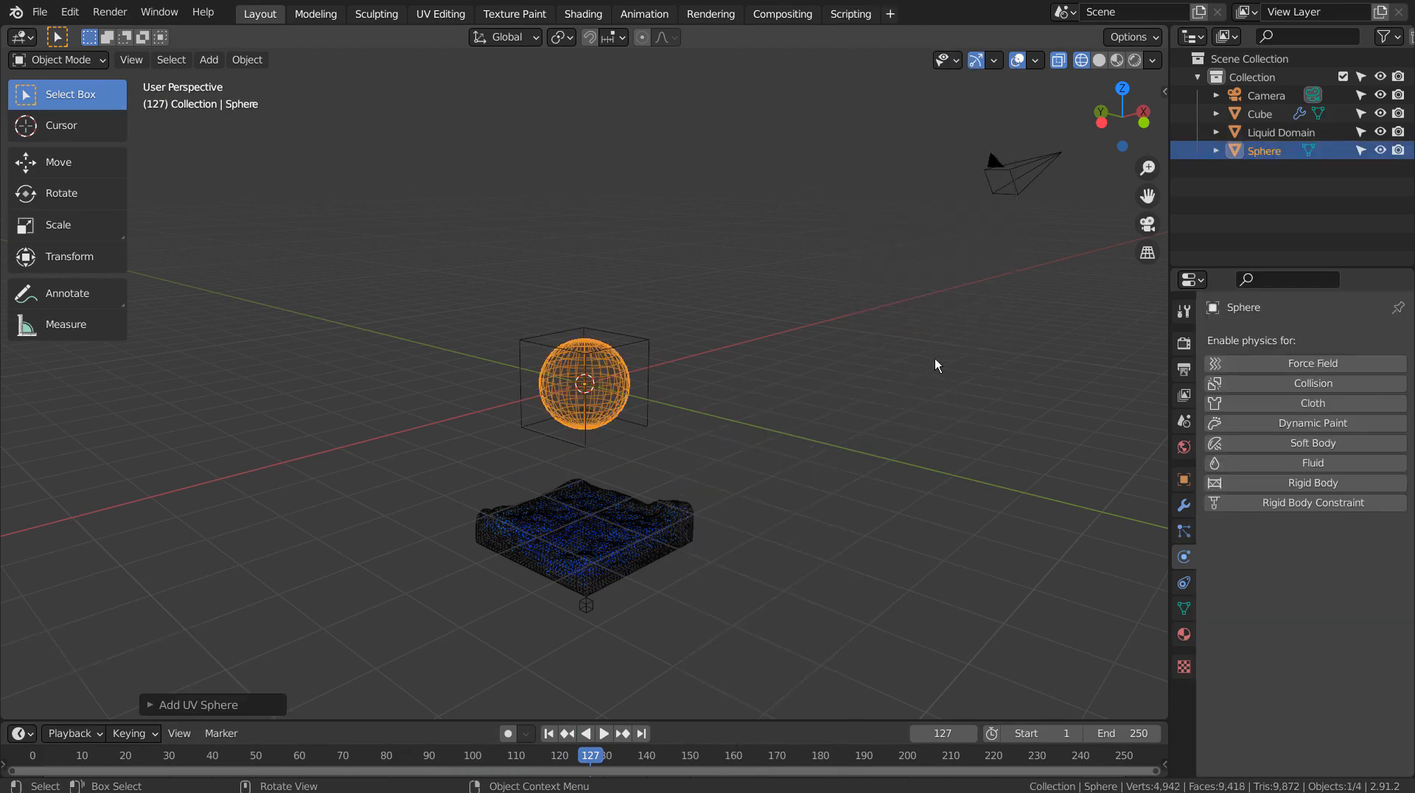
pyautogui.rightClick(570, 386)
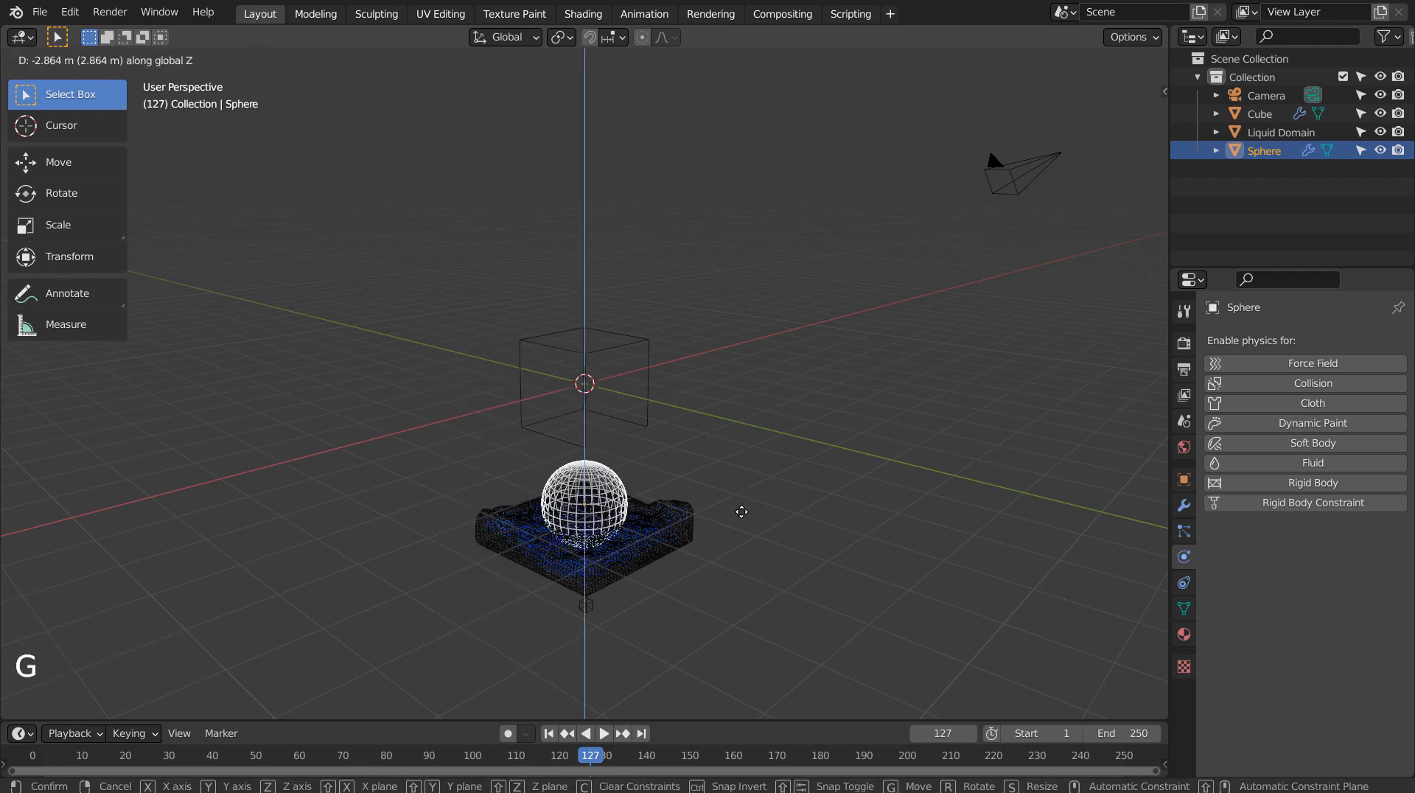
pyautogui.scroll(3)
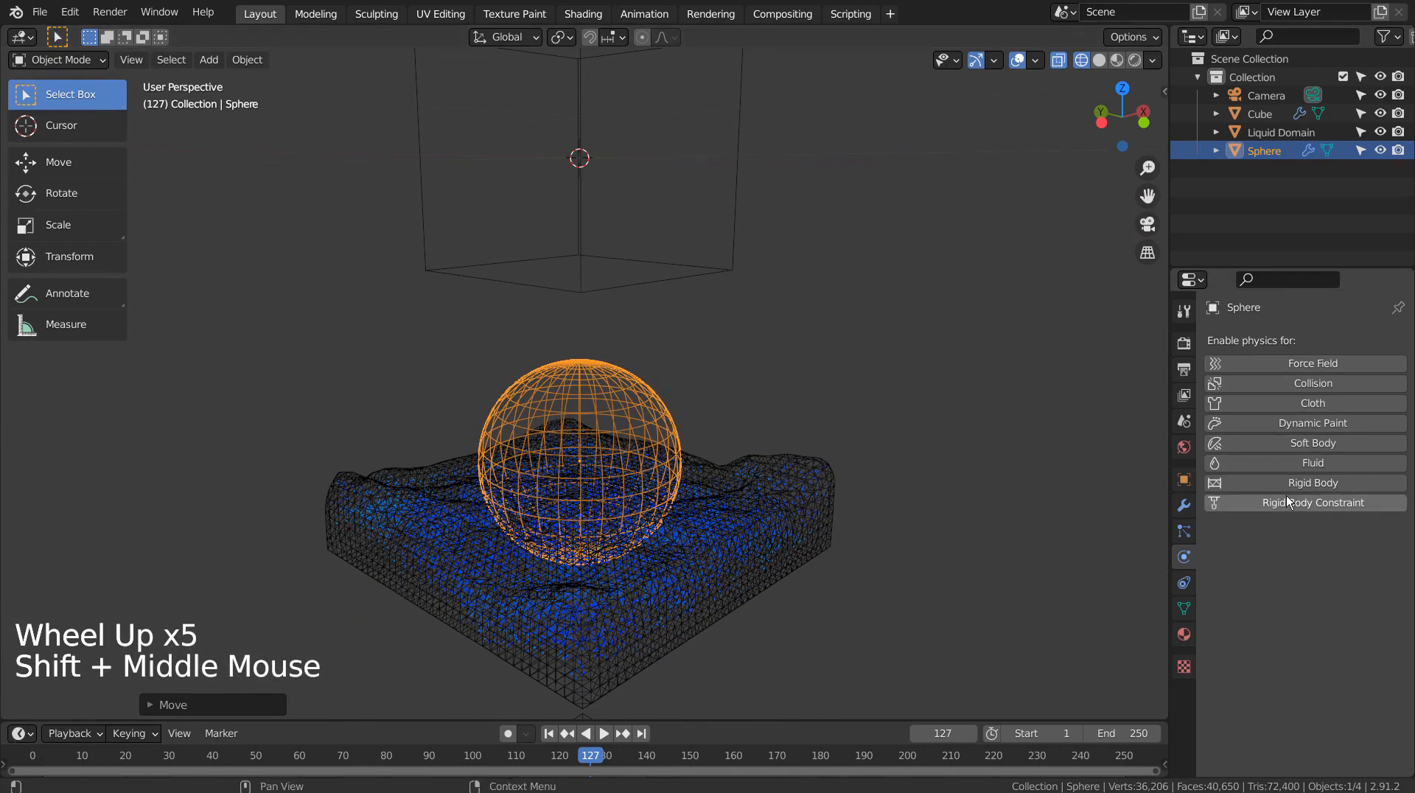
# Step: Enable Fluid physics on the sphere with Type Effector (Collision)
pyautogui.click(1313, 462)
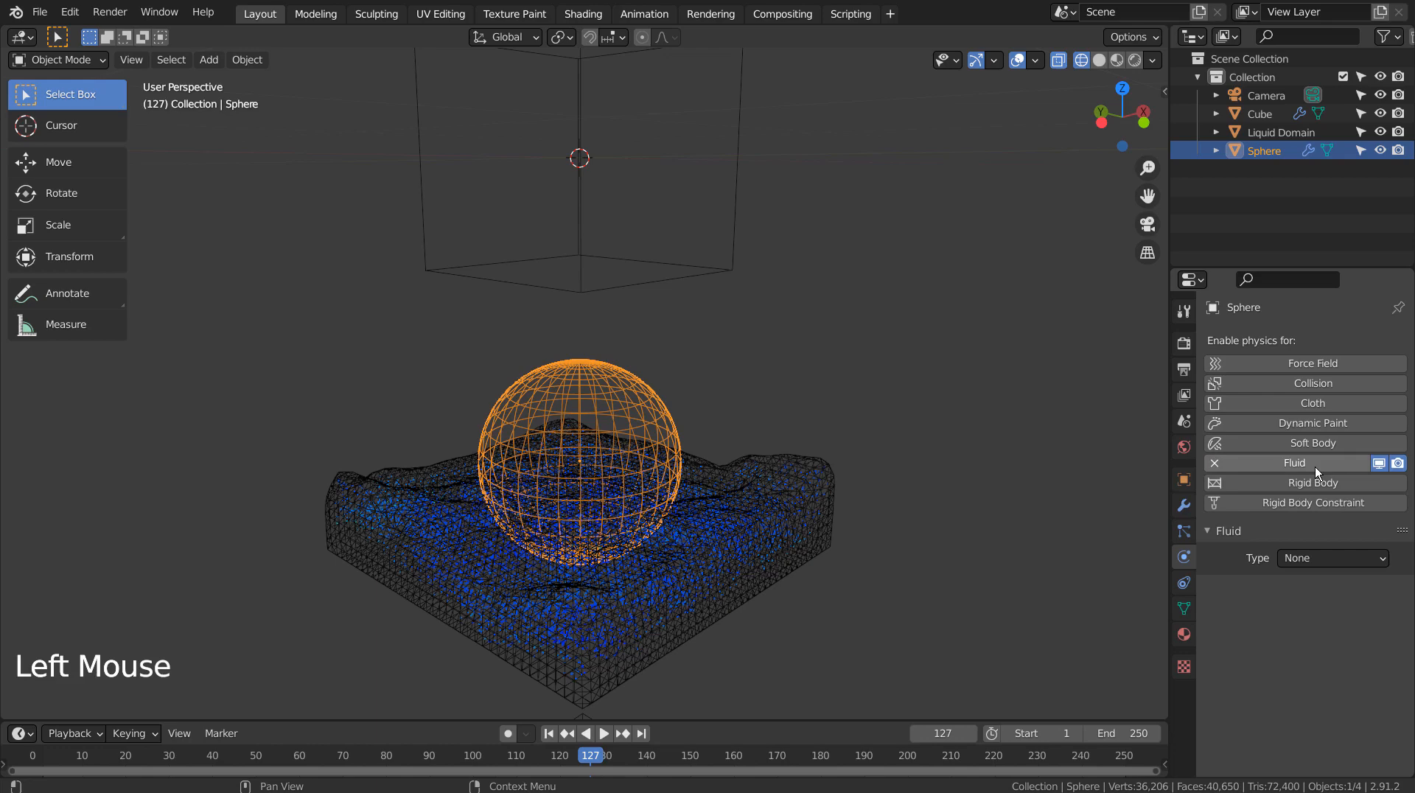
pyautogui.click(1330, 558)
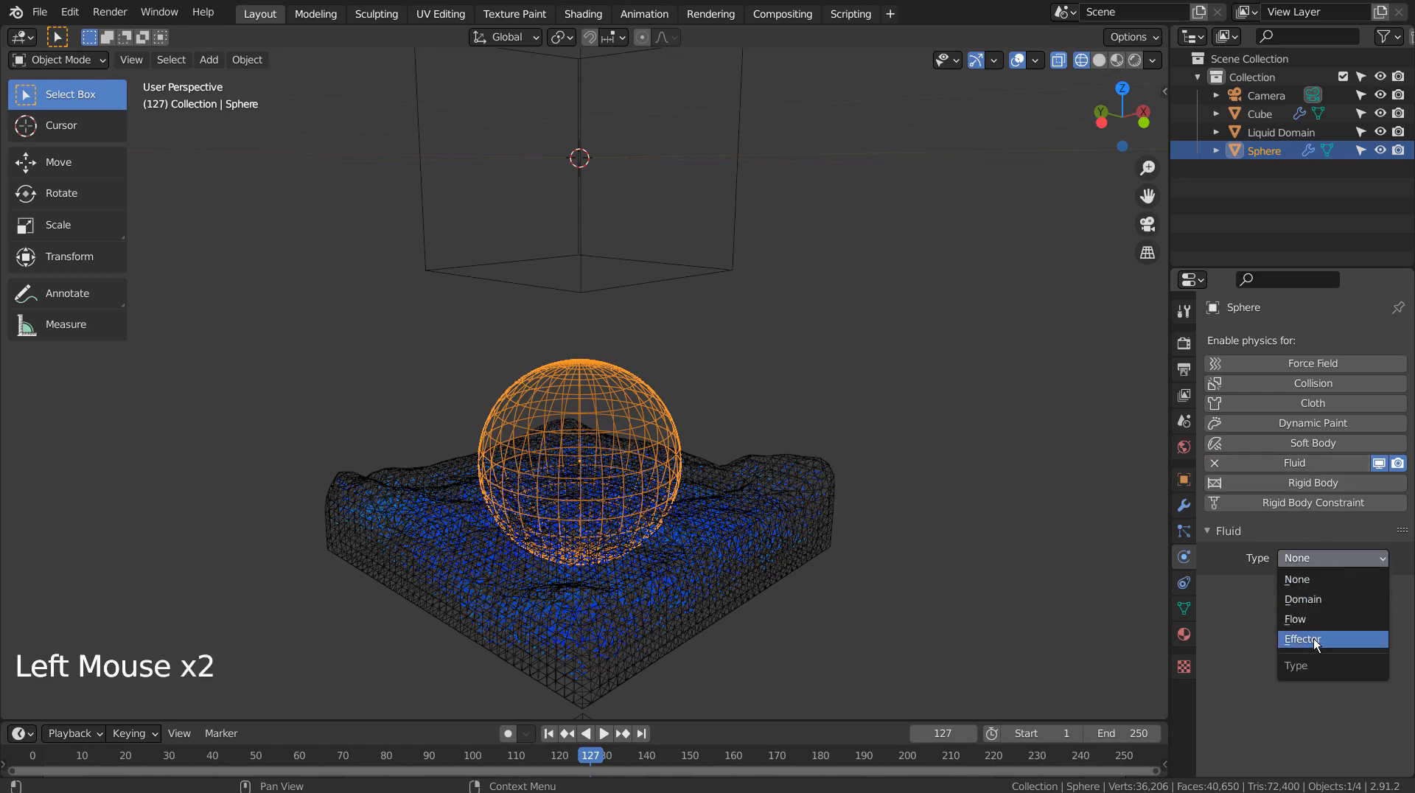
pyautogui.click(1302, 639)
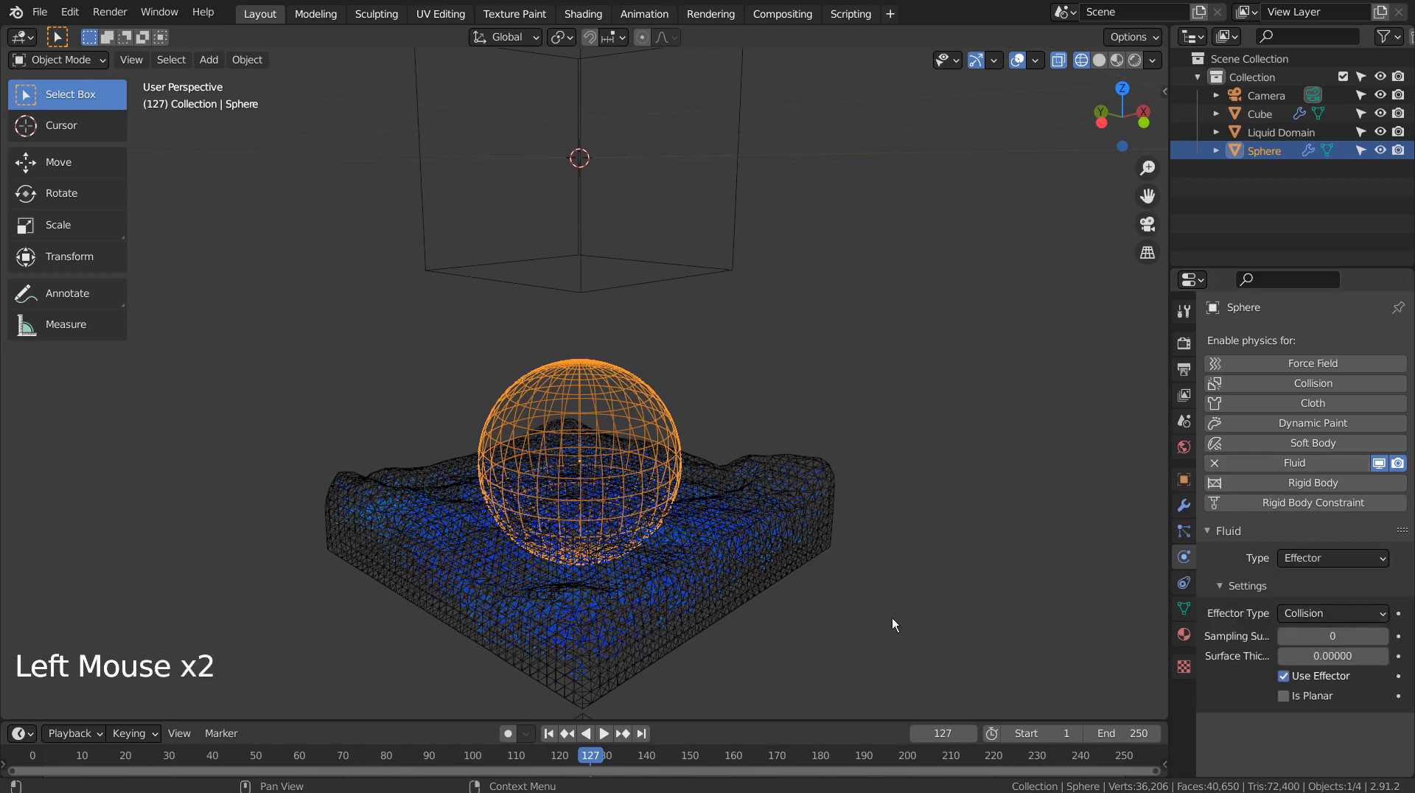
# Step: Preview the liquid splashing around the sphere, then jump back to frame 1
pyautogui.click(602, 734)
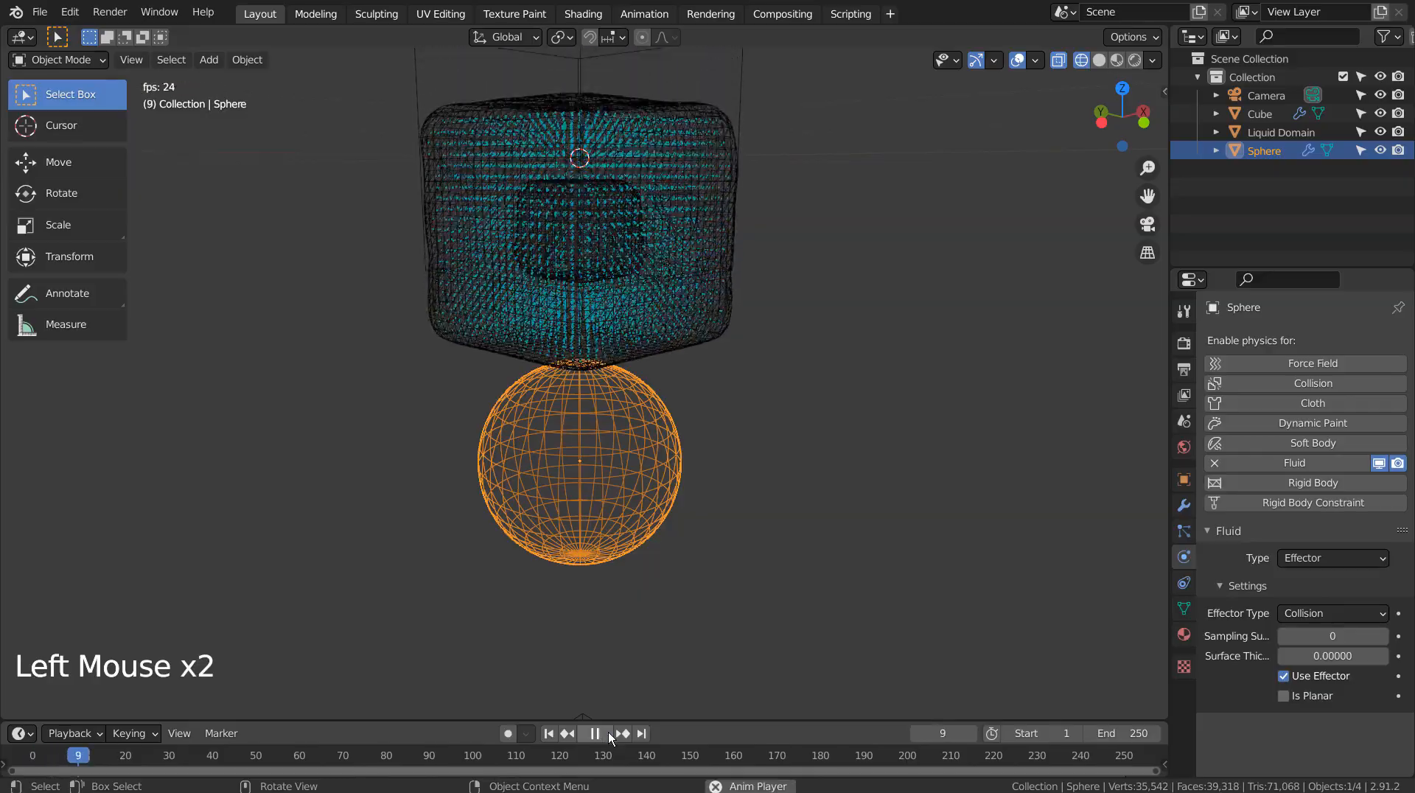
pyautogui.click(595, 732)
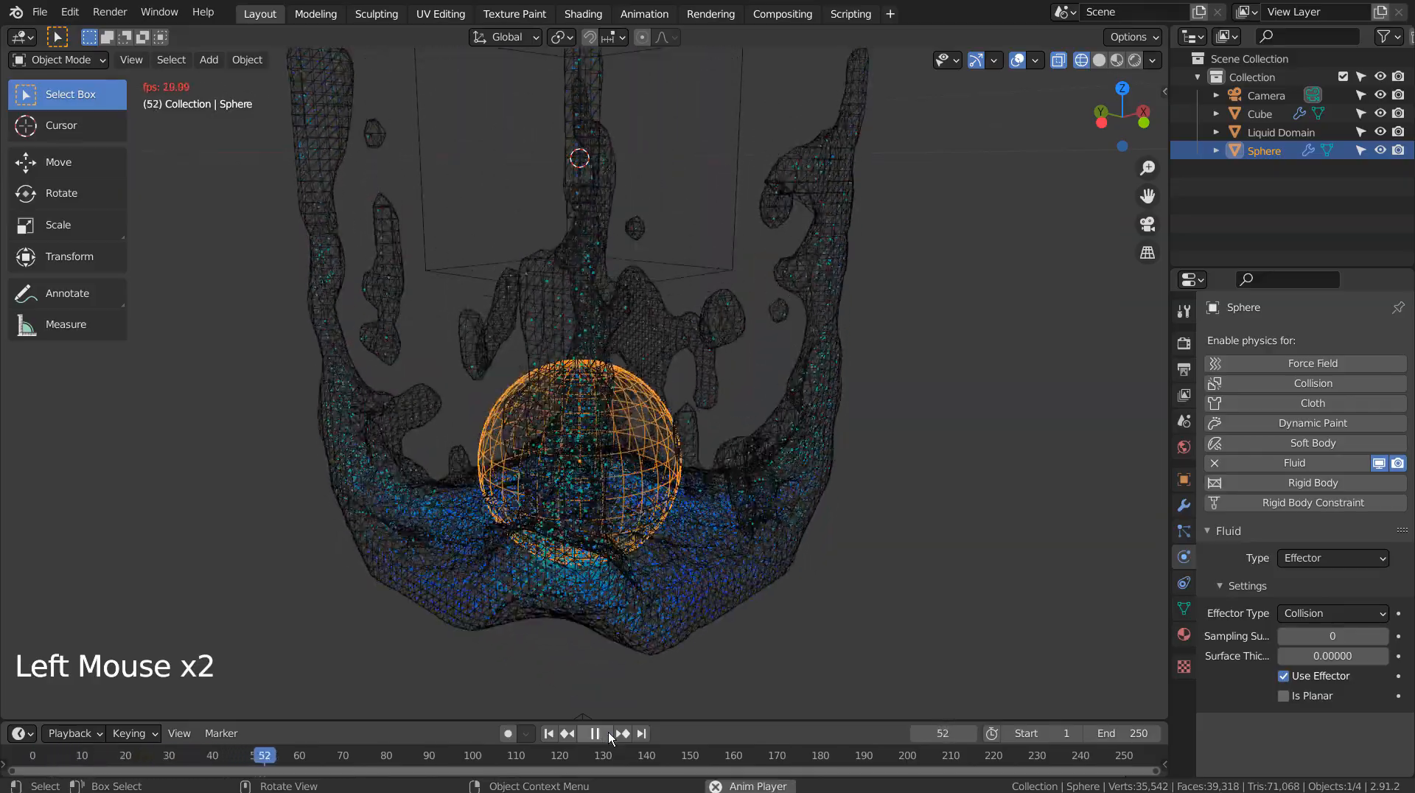
pyautogui.click(594, 732)
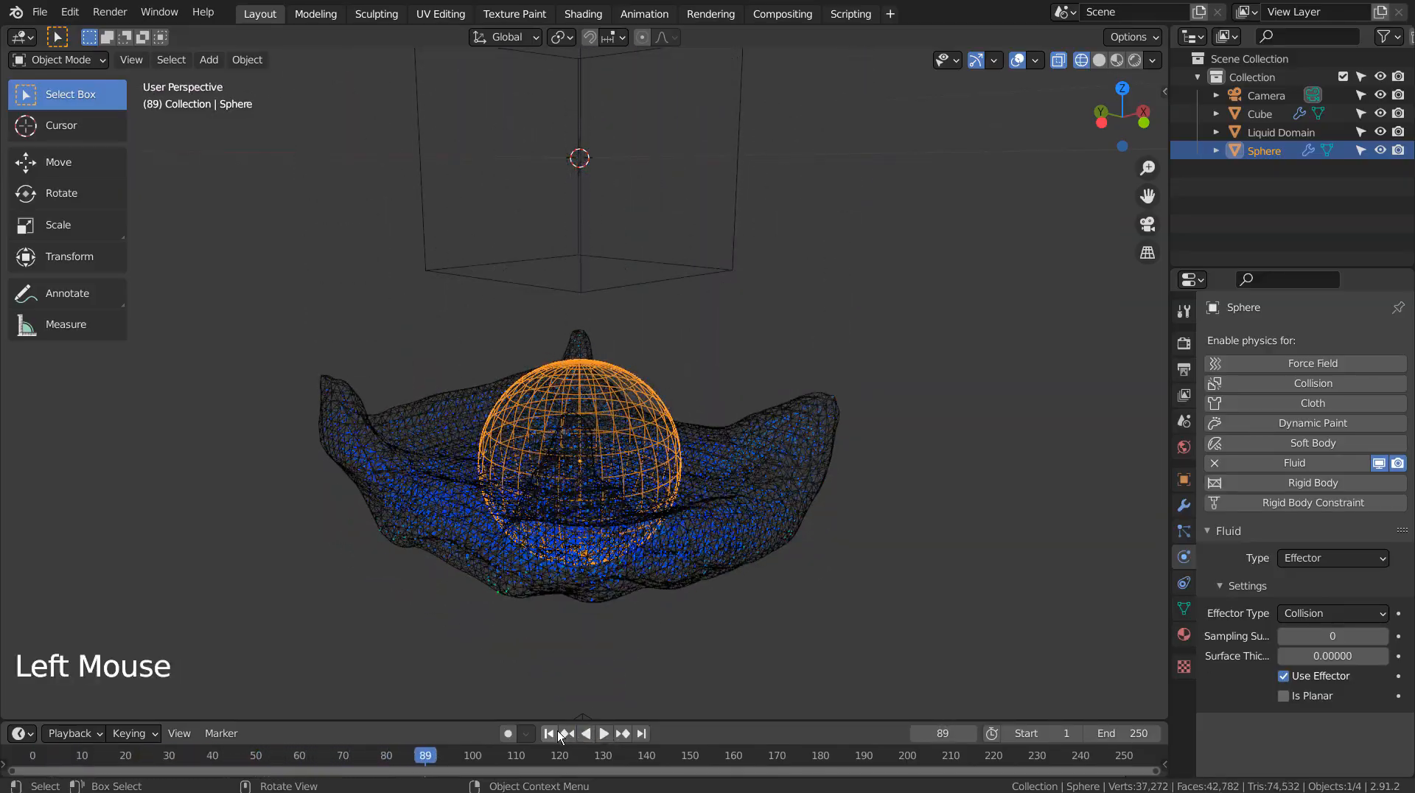
pyautogui.click(547, 733)
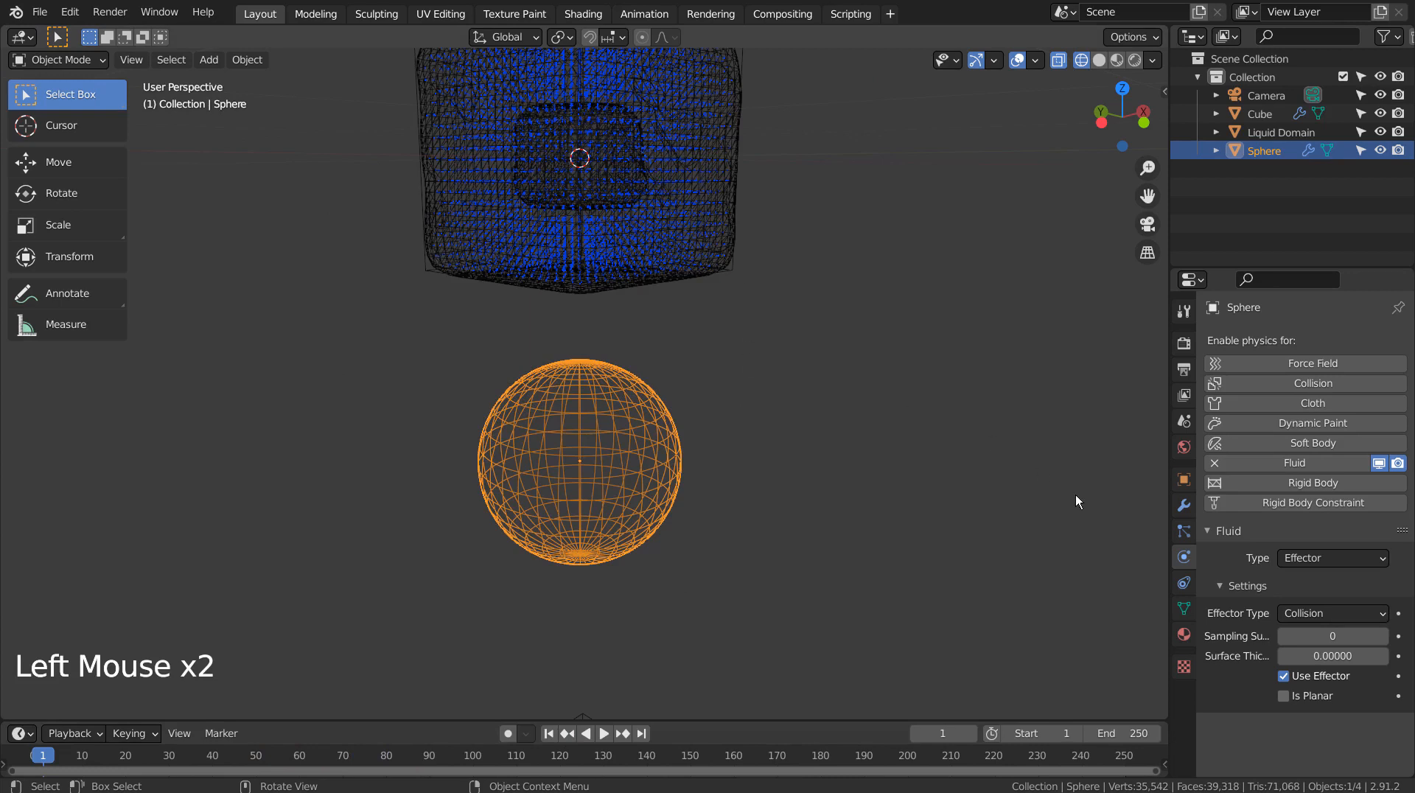
# Step: Set the Liquid Domain cache to Resumable with Type All and bake the full simulation
pyautogui.click(1287, 131)
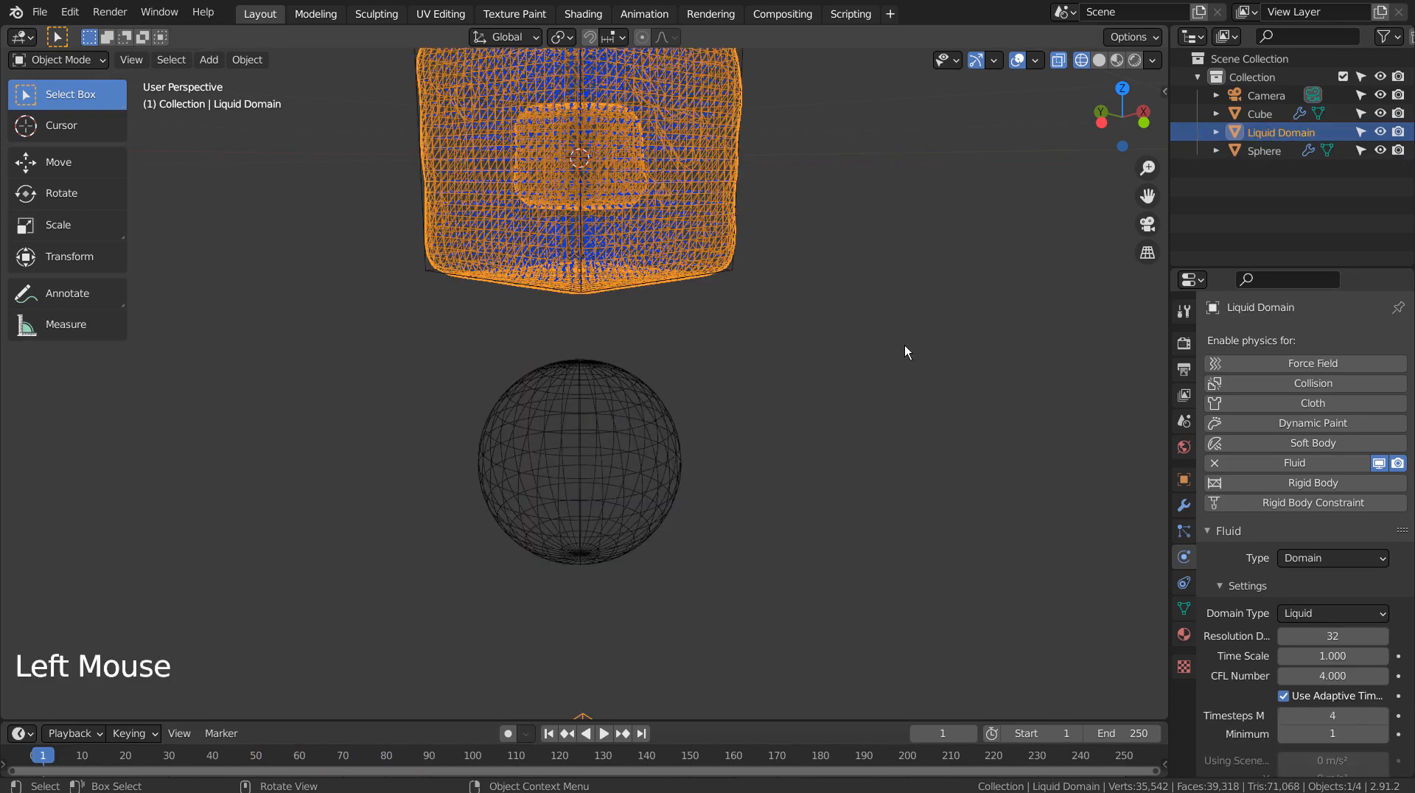
pyautogui.scroll(-3)
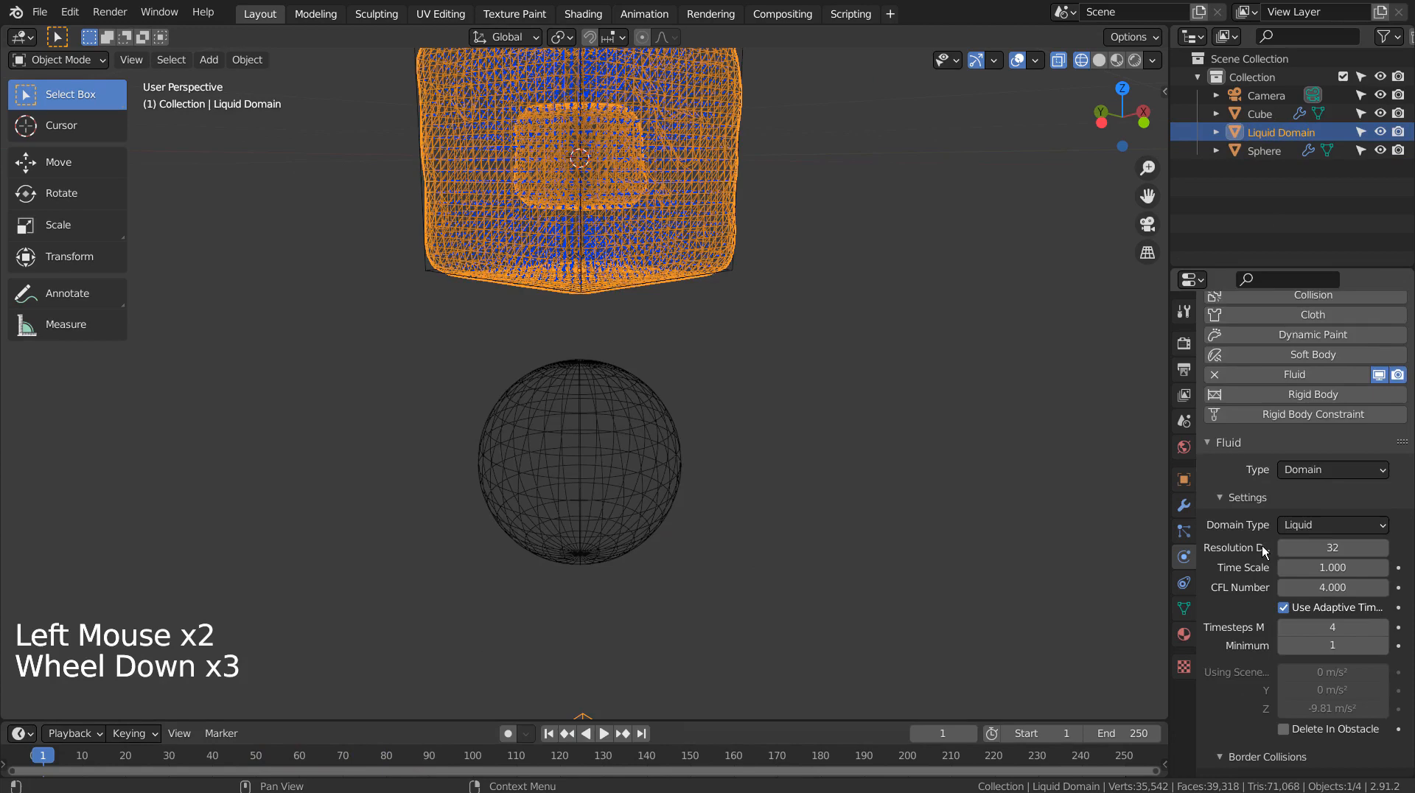
pyautogui.scroll(-3)
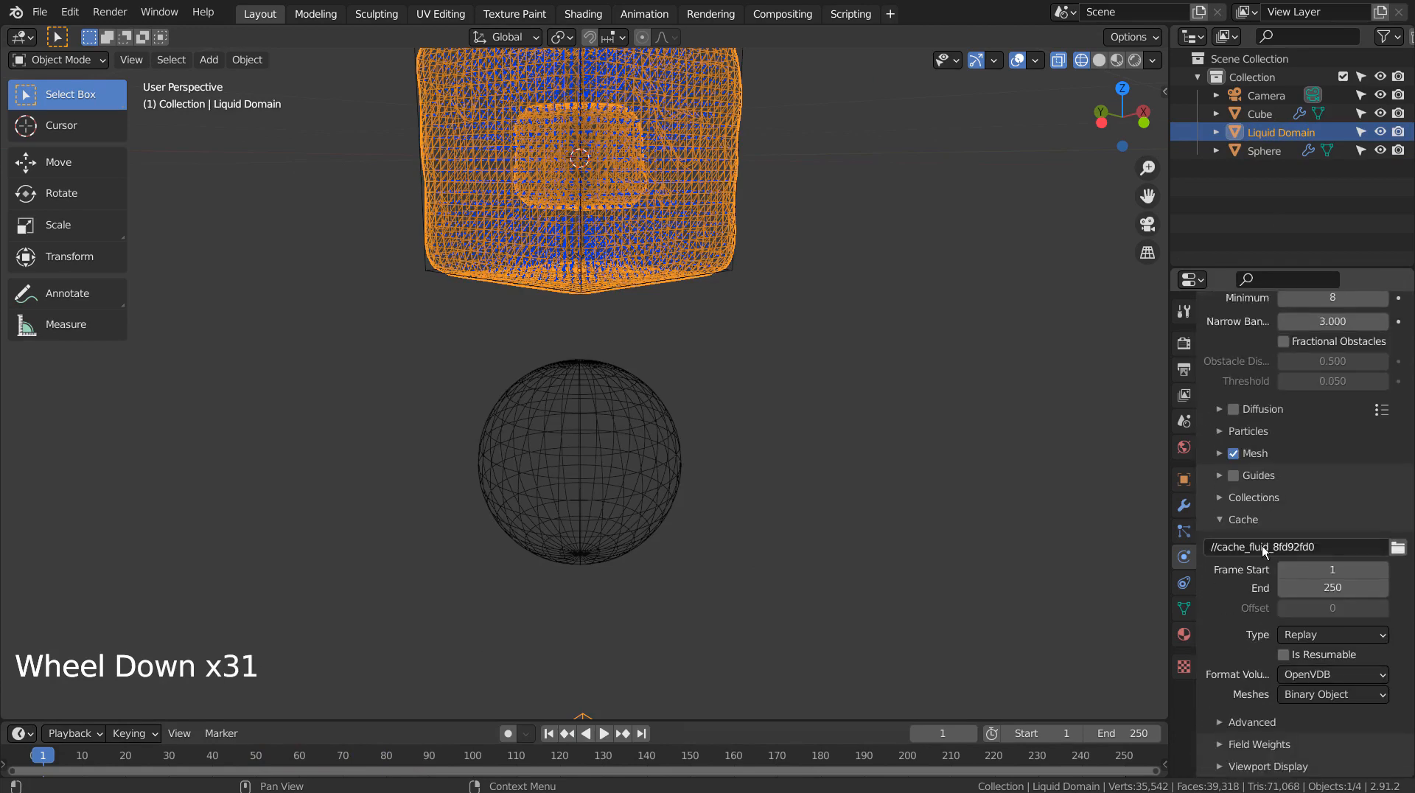
pyautogui.click(1282, 653)
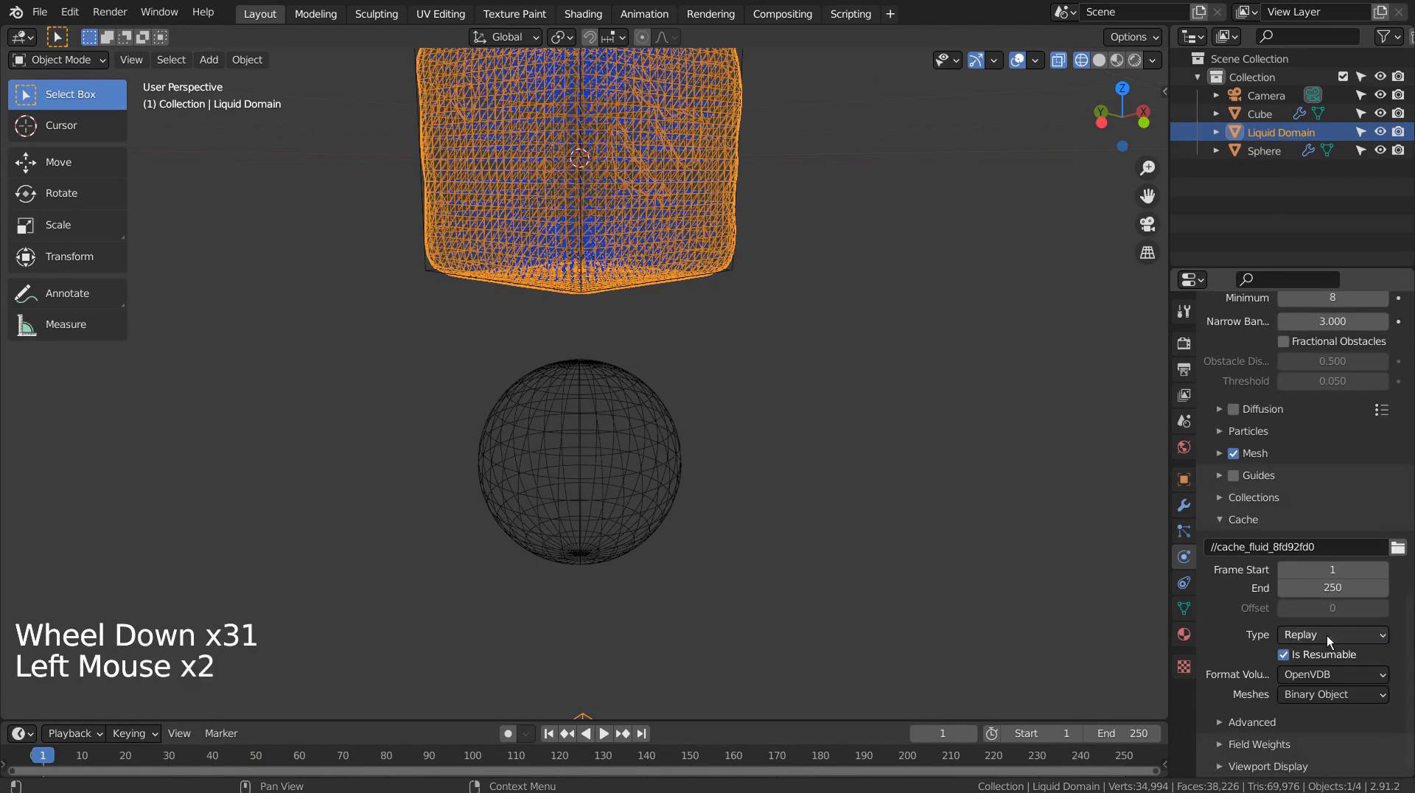
pyautogui.click(1330, 634)
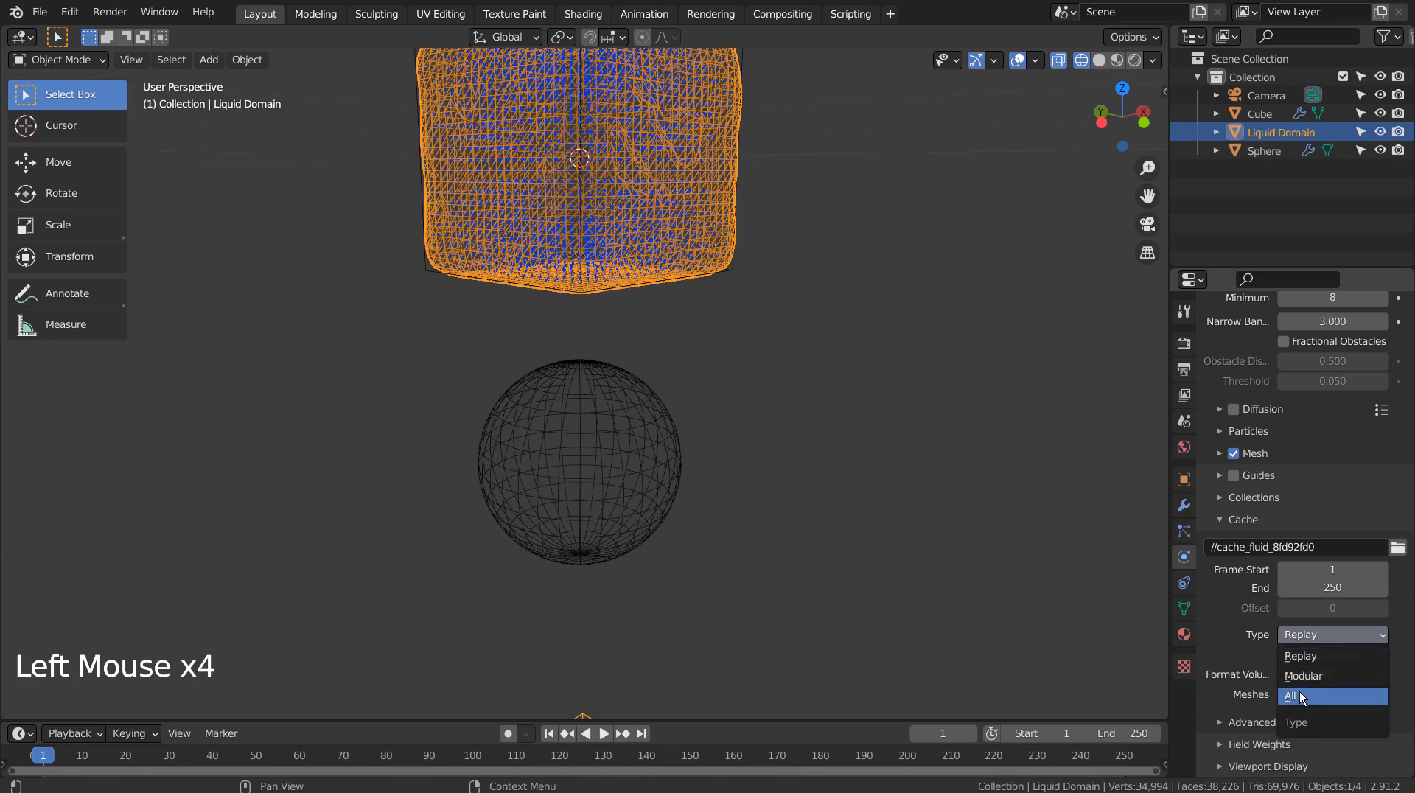
pyautogui.click(1299, 693)
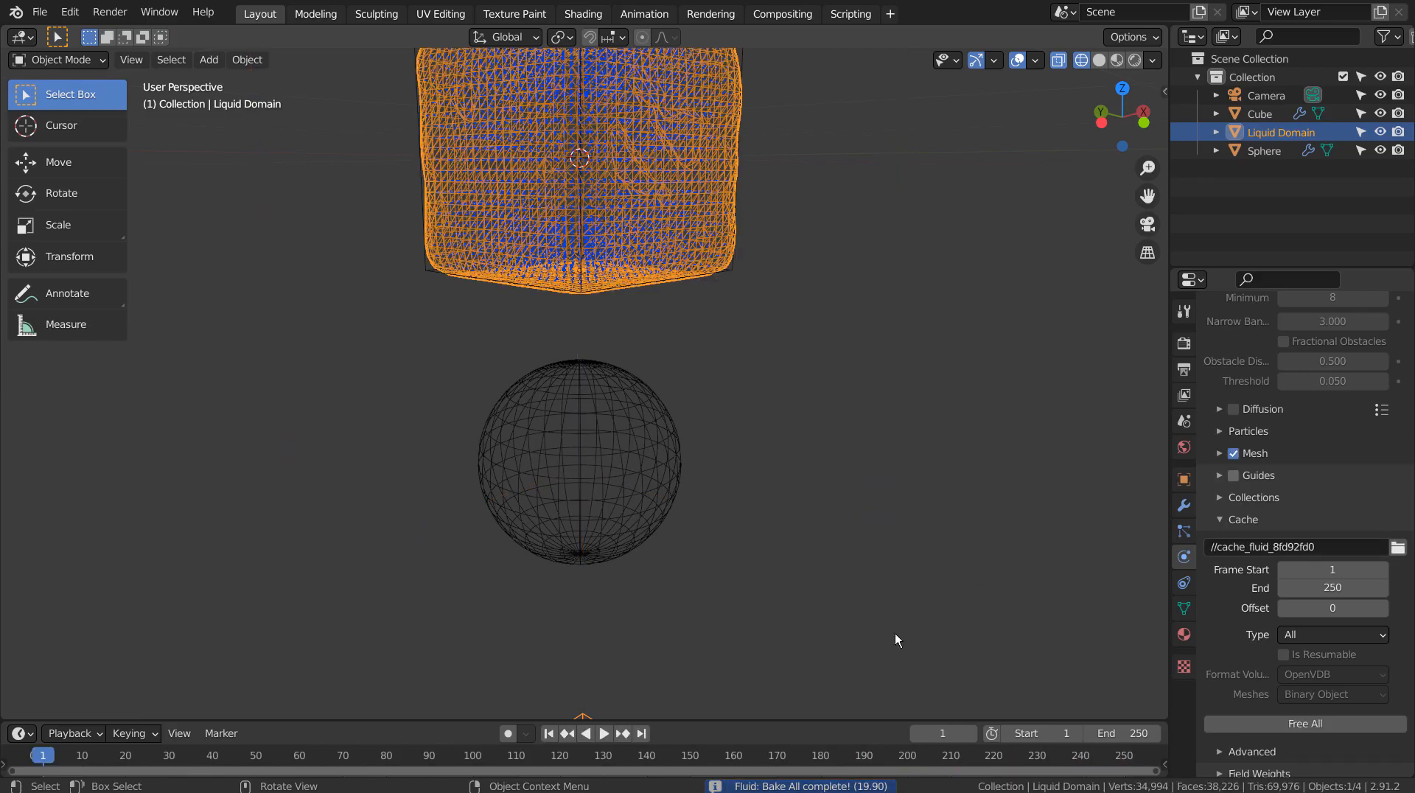
# Step: Play back the baked liquid settling around the sphere, stopping at frame 189
pyautogui.click(602, 732)
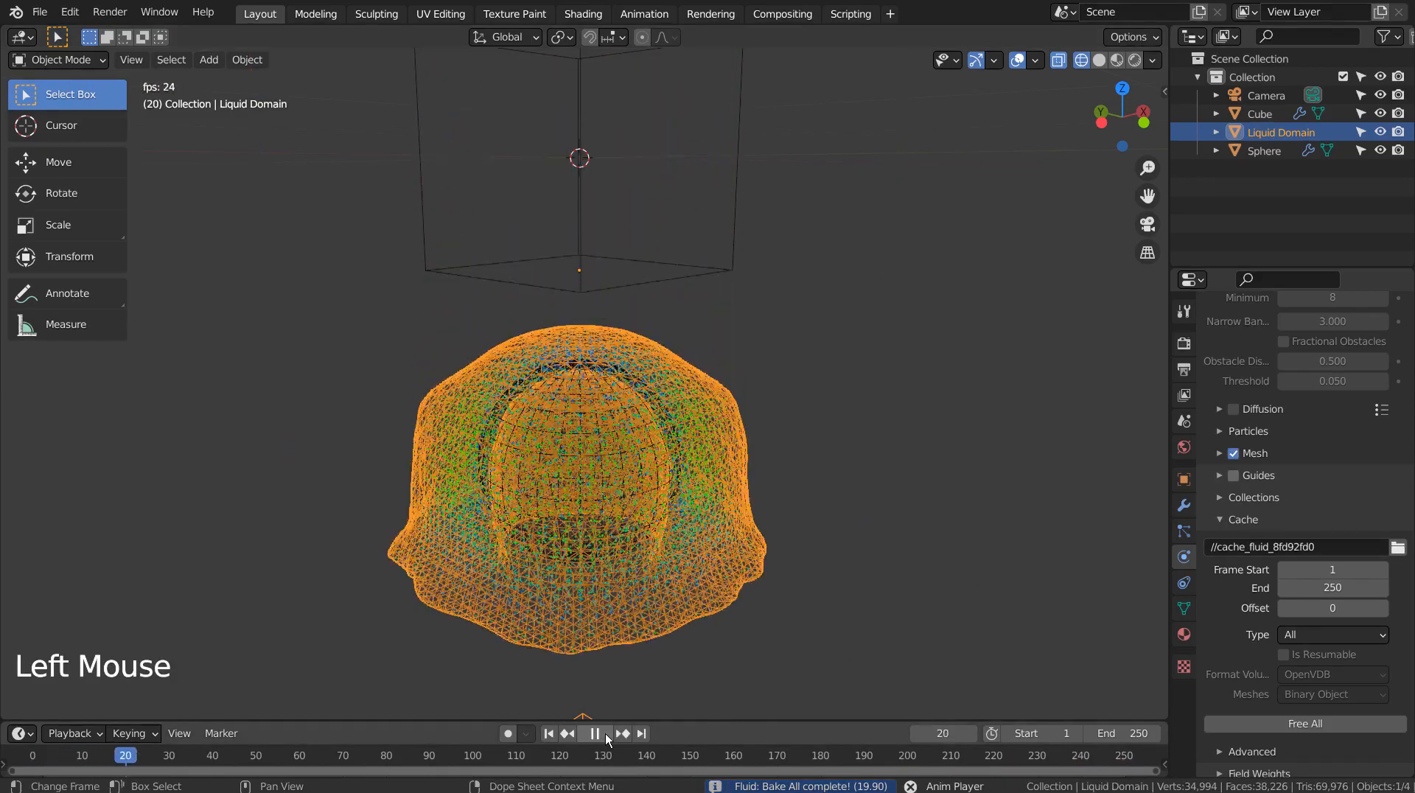
pyautogui.click(595, 732)
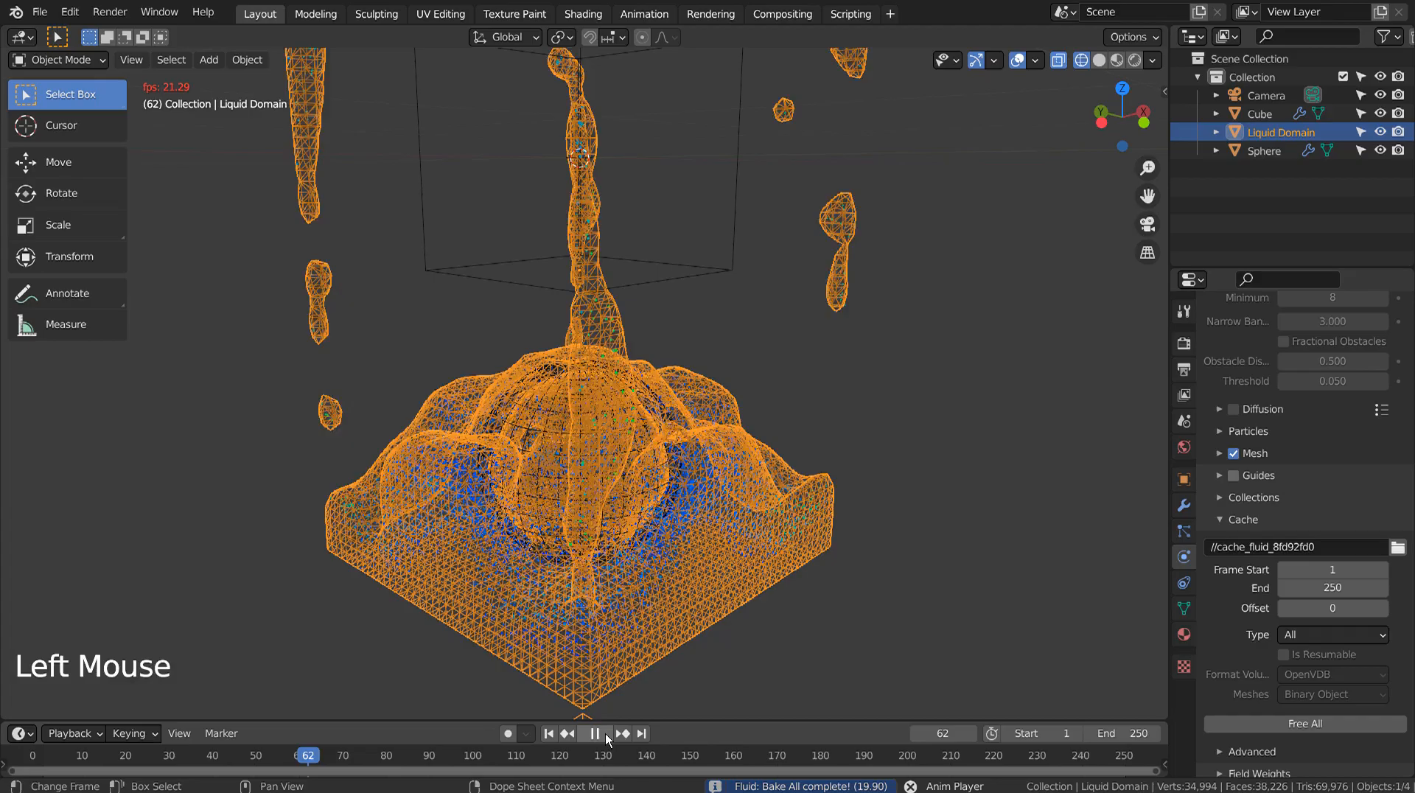
pyautogui.click(595, 732)
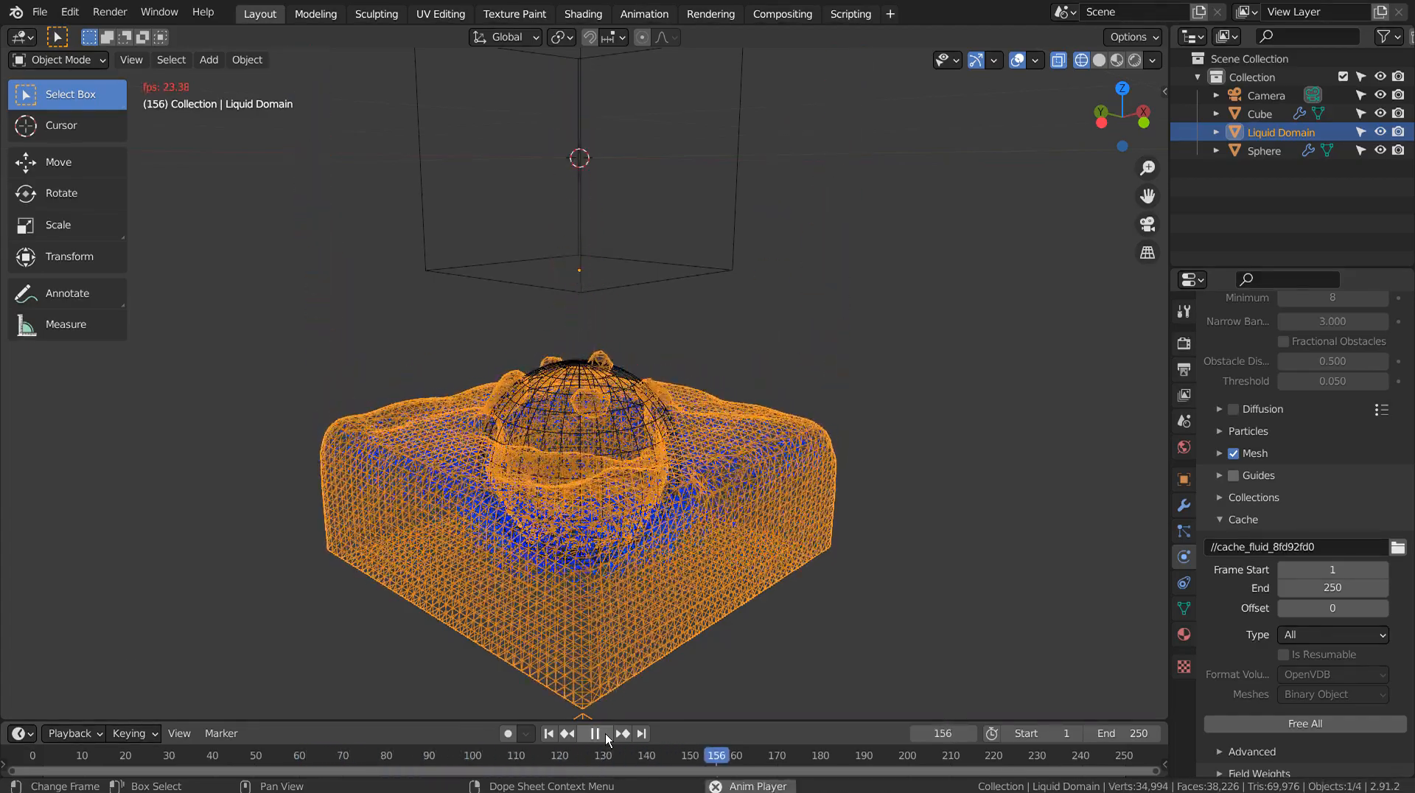
pyautogui.click(594, 732)
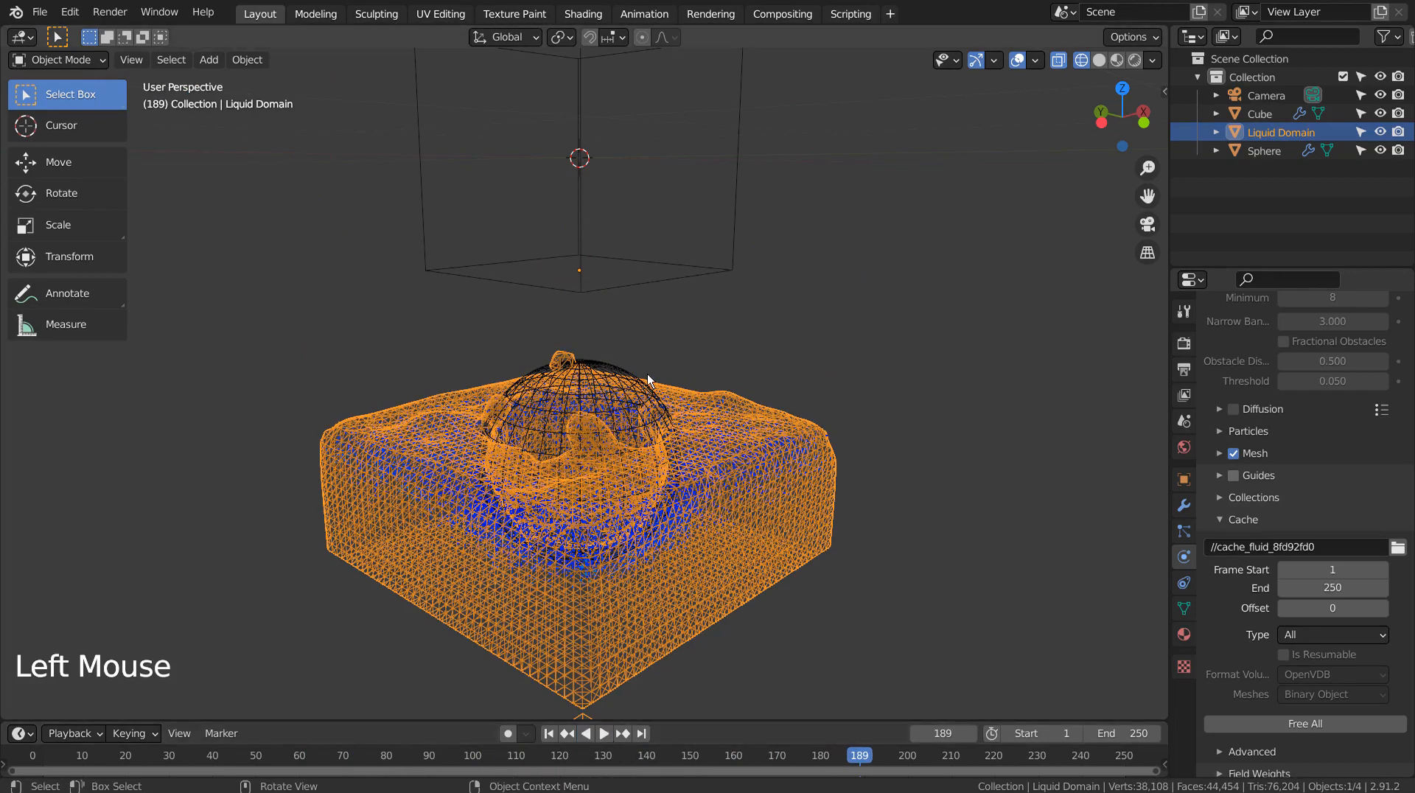
# Step: With Material Preview on, raise the sphere's metallic and give the liquid a light-blue Glass BSDF at IOR 1.330
pyautogui.click(1117, 59)
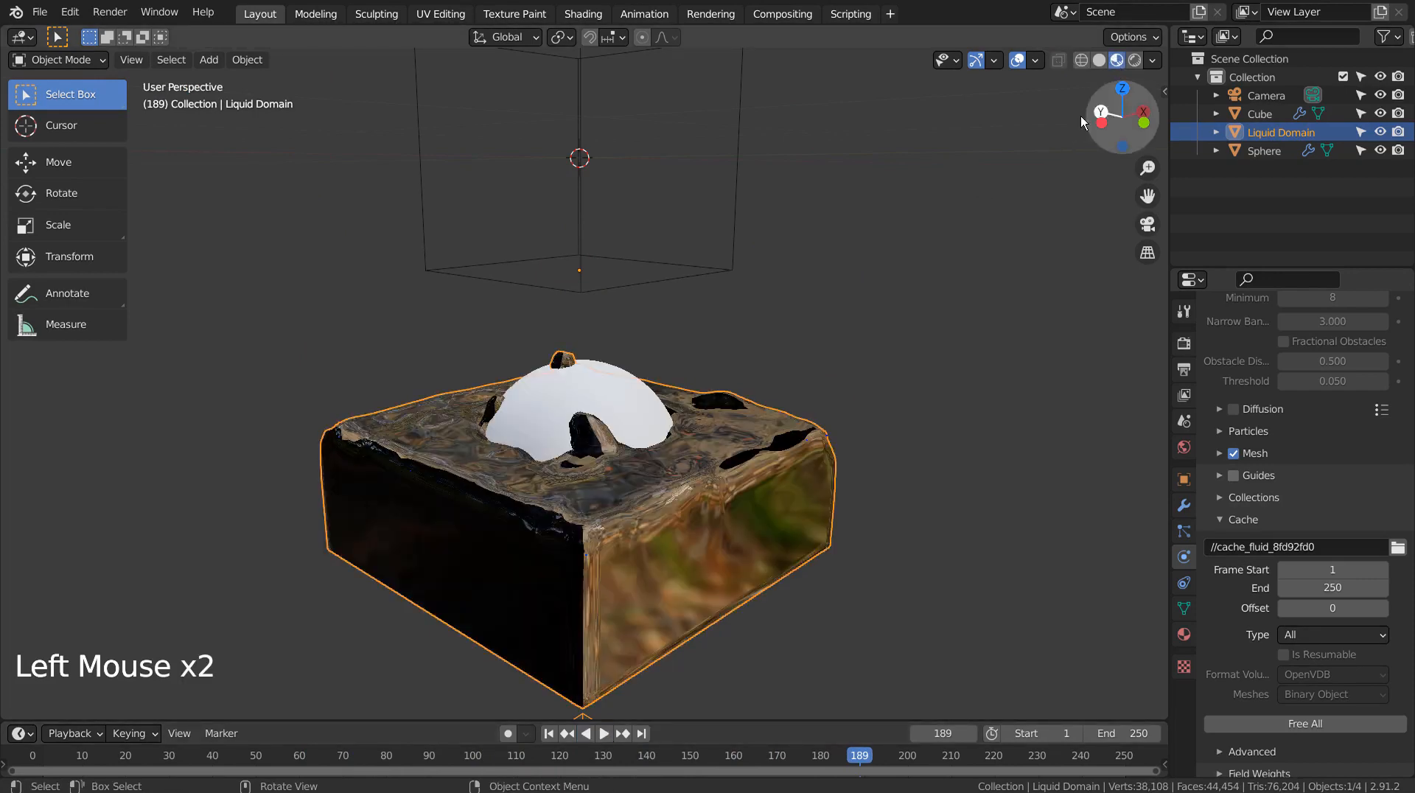
pyautogui.rightClick(578, 423)
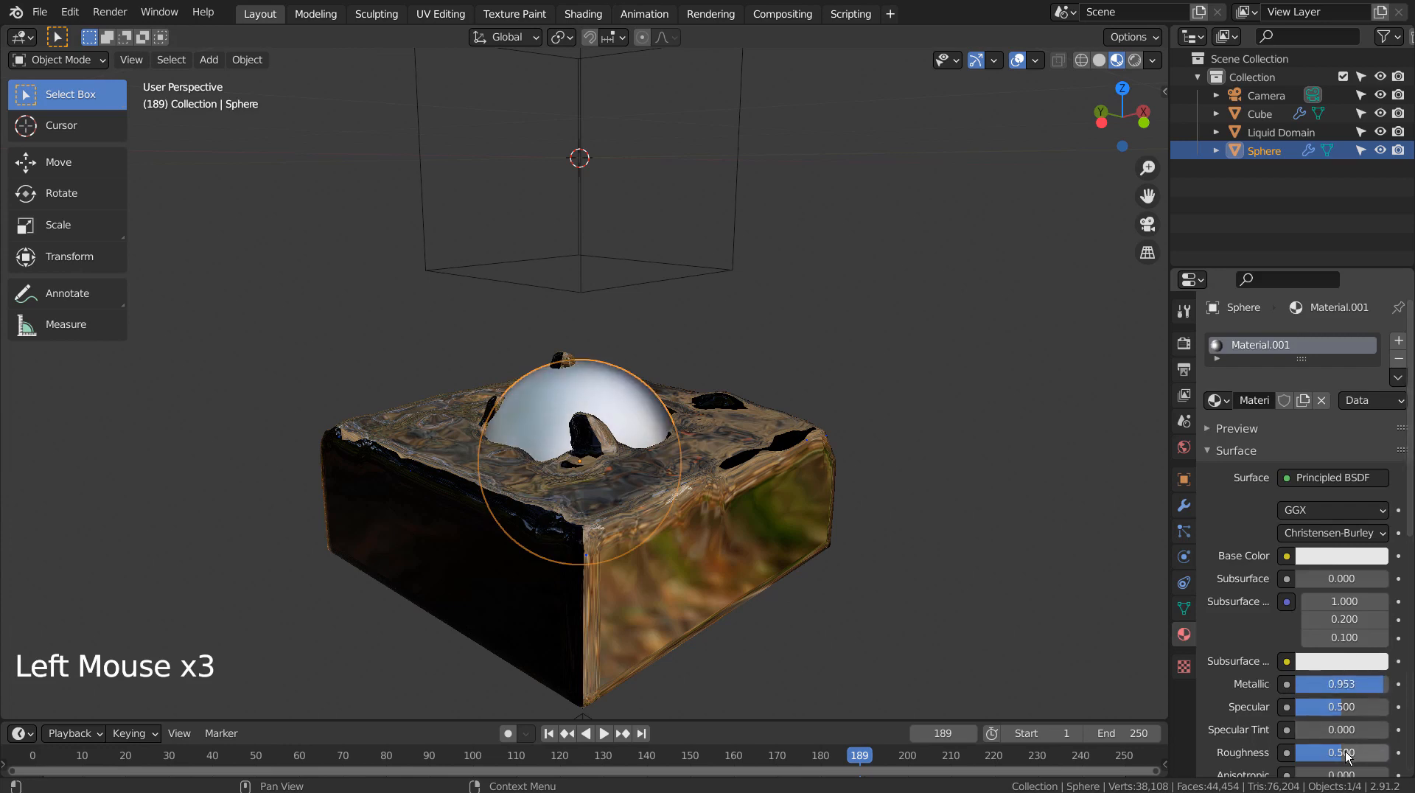
pyautogui.click(1338, 753)
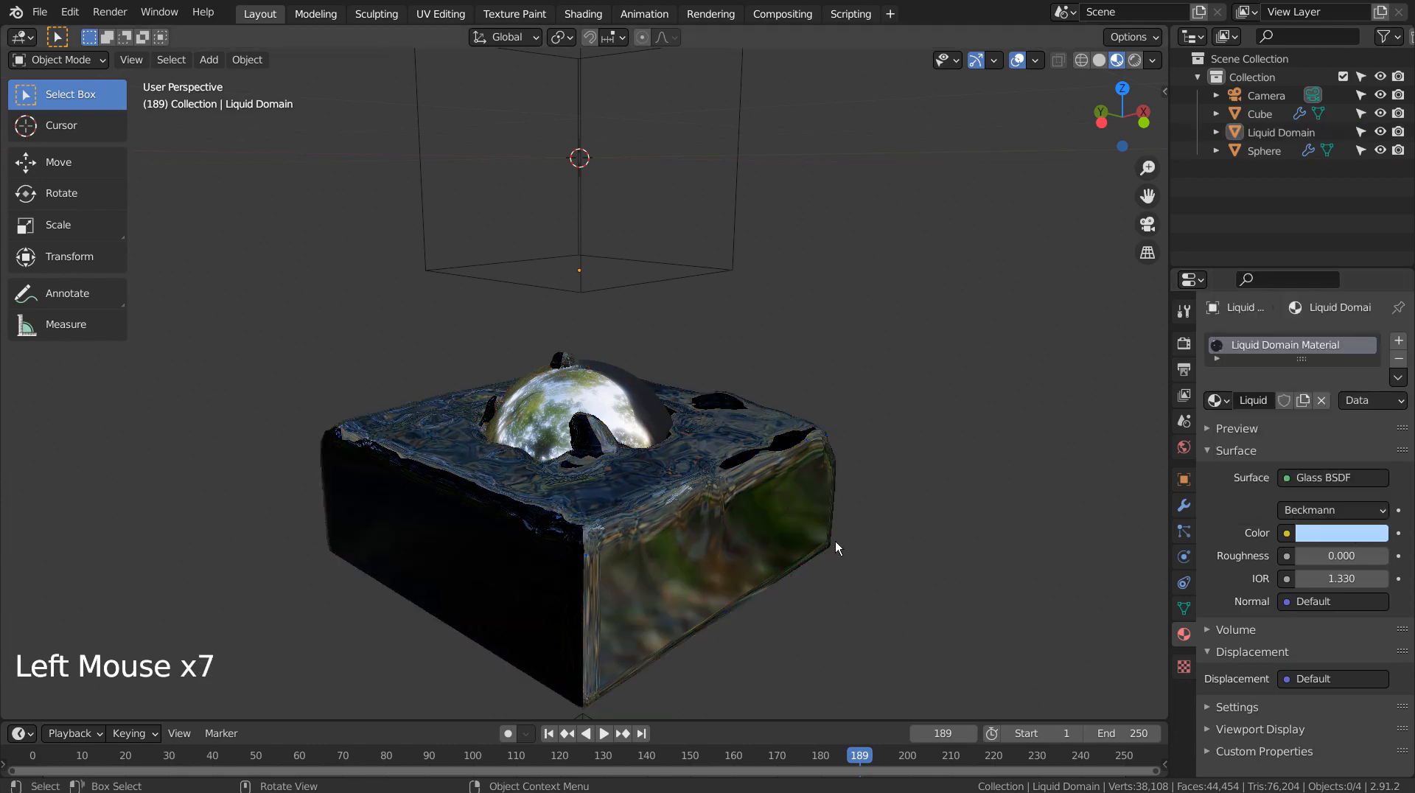
# Step: Show the viewport as a Cycles render and hide the source cube above the liquid
pyautogui.click(1110, 60)
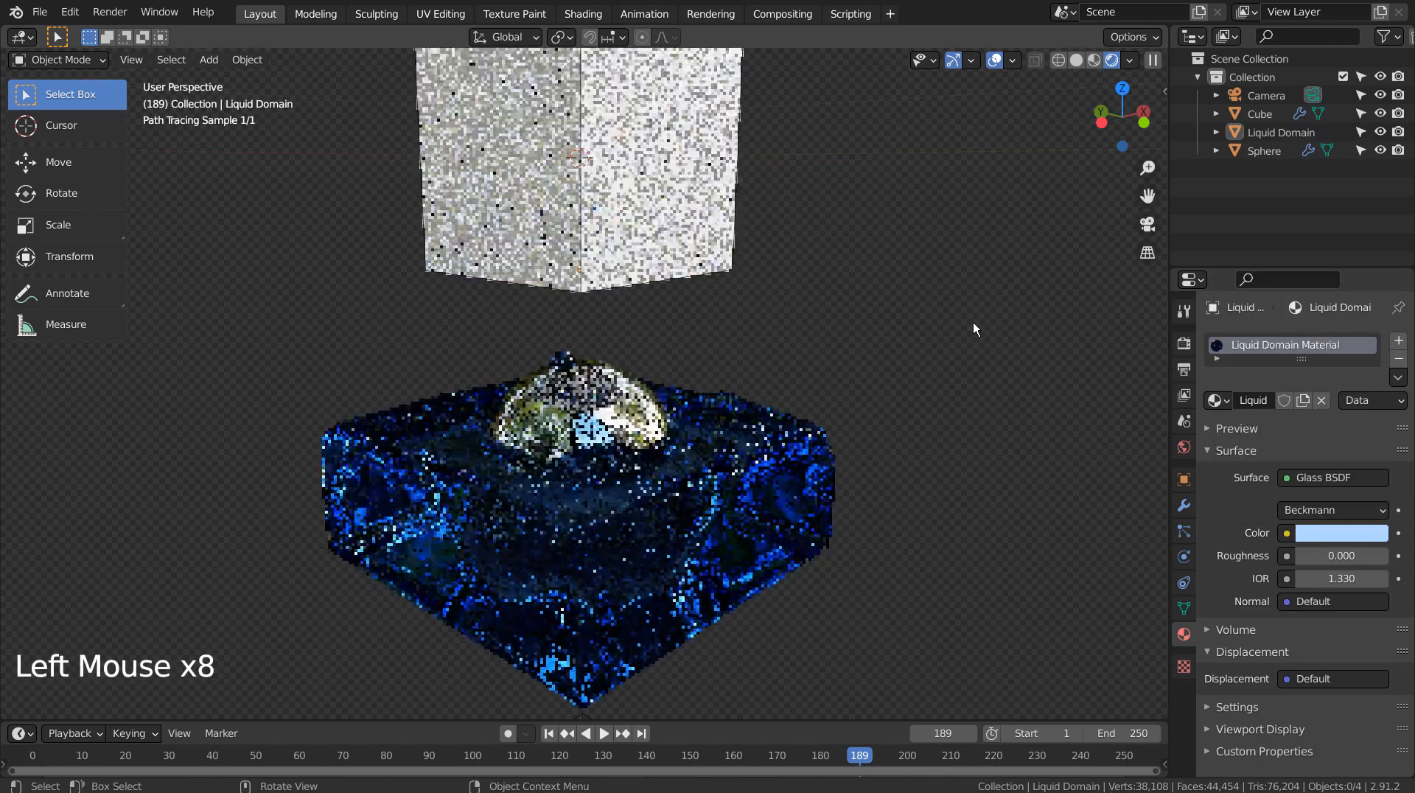
pyautogui.scroll(3)
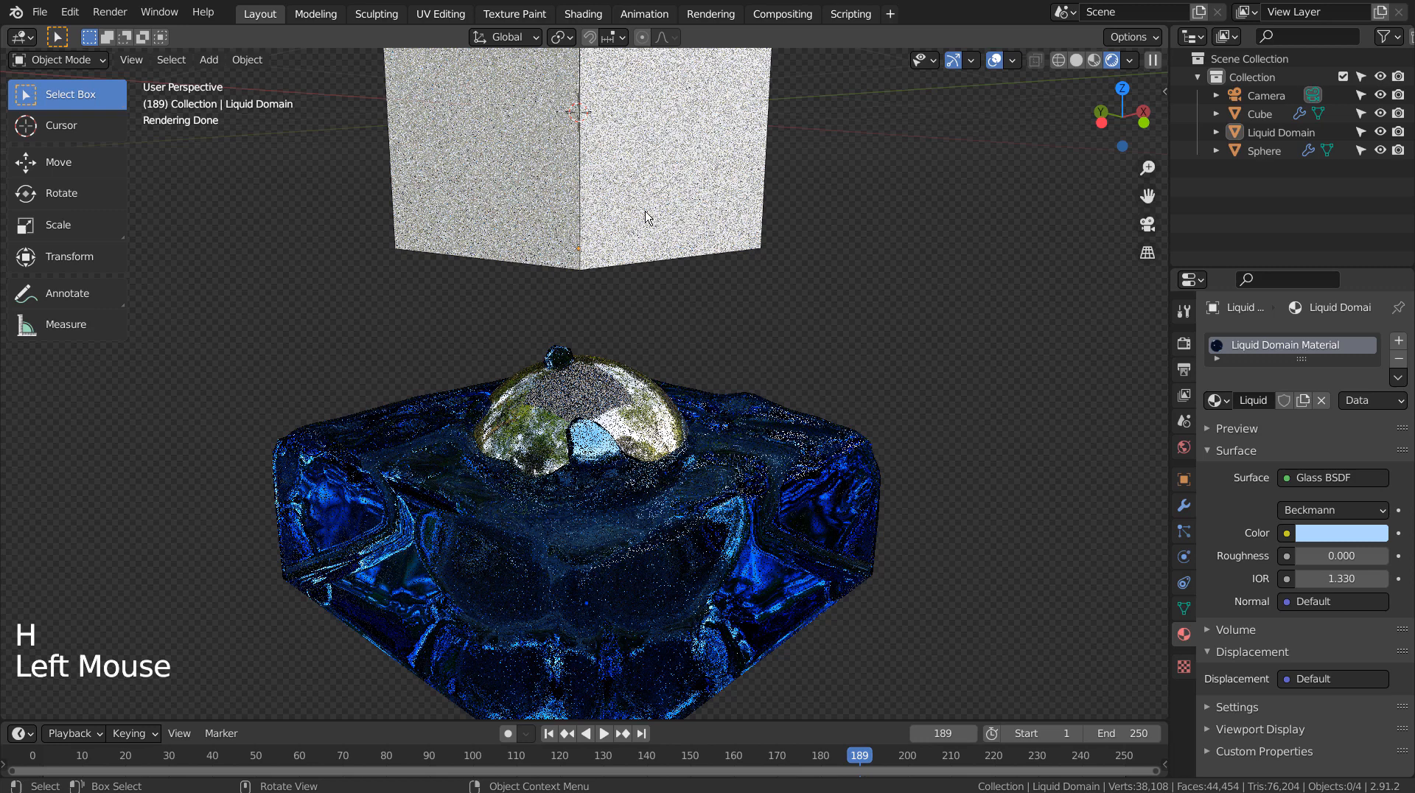
pyautogui.click(1266, 113)
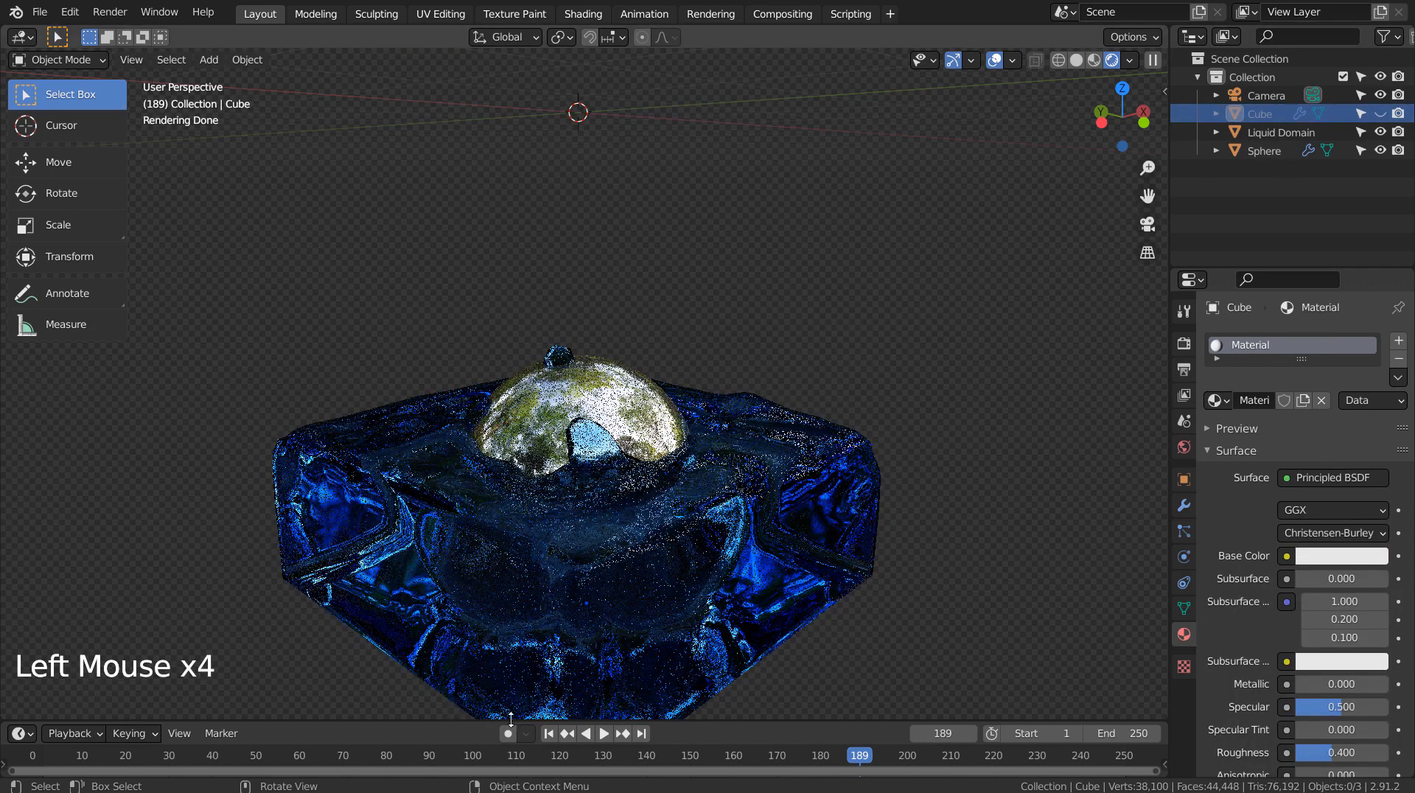
# Step: Play the glass liquid simulation in rendered view and frame it through the camera
pyautogui.click(603, 733)
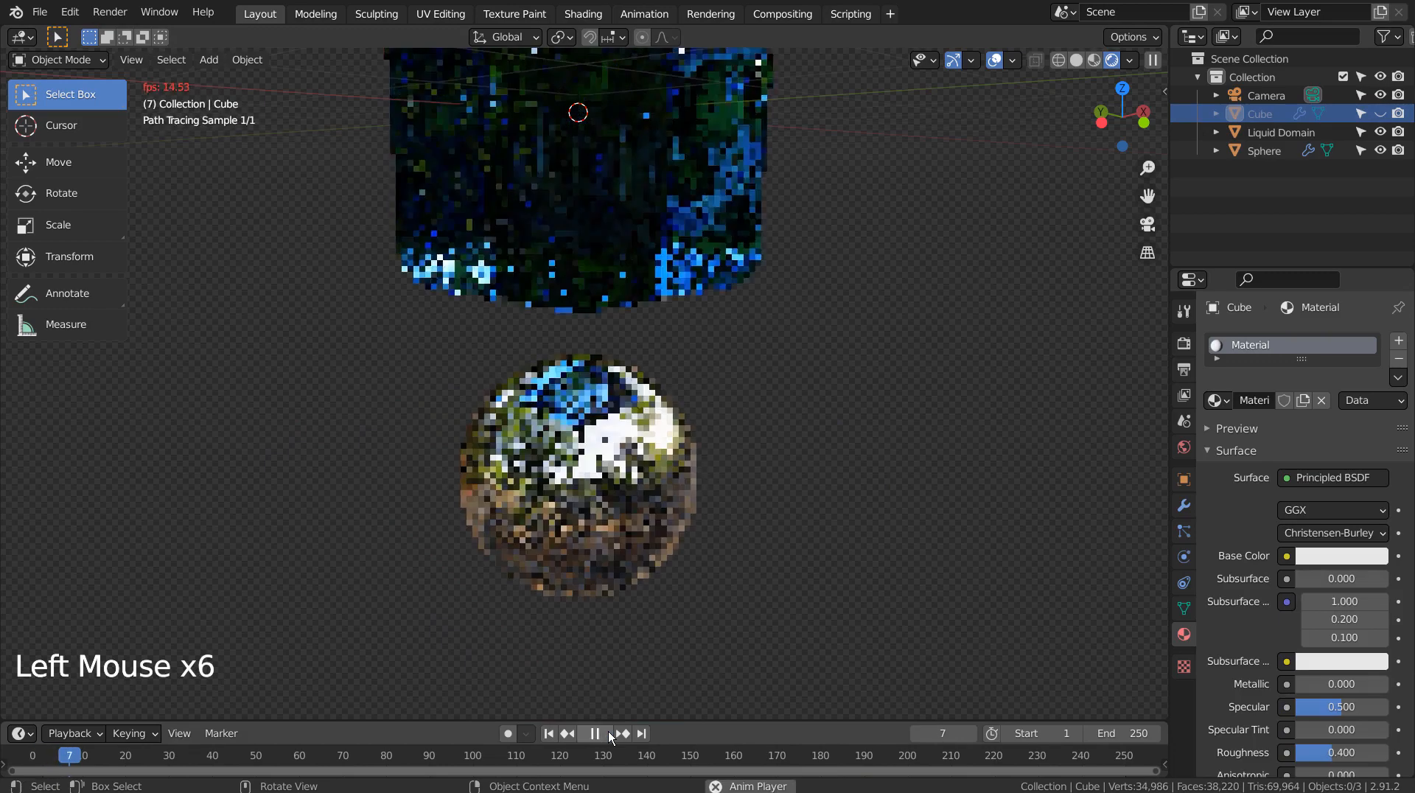
pyautogui.click(595, 732)
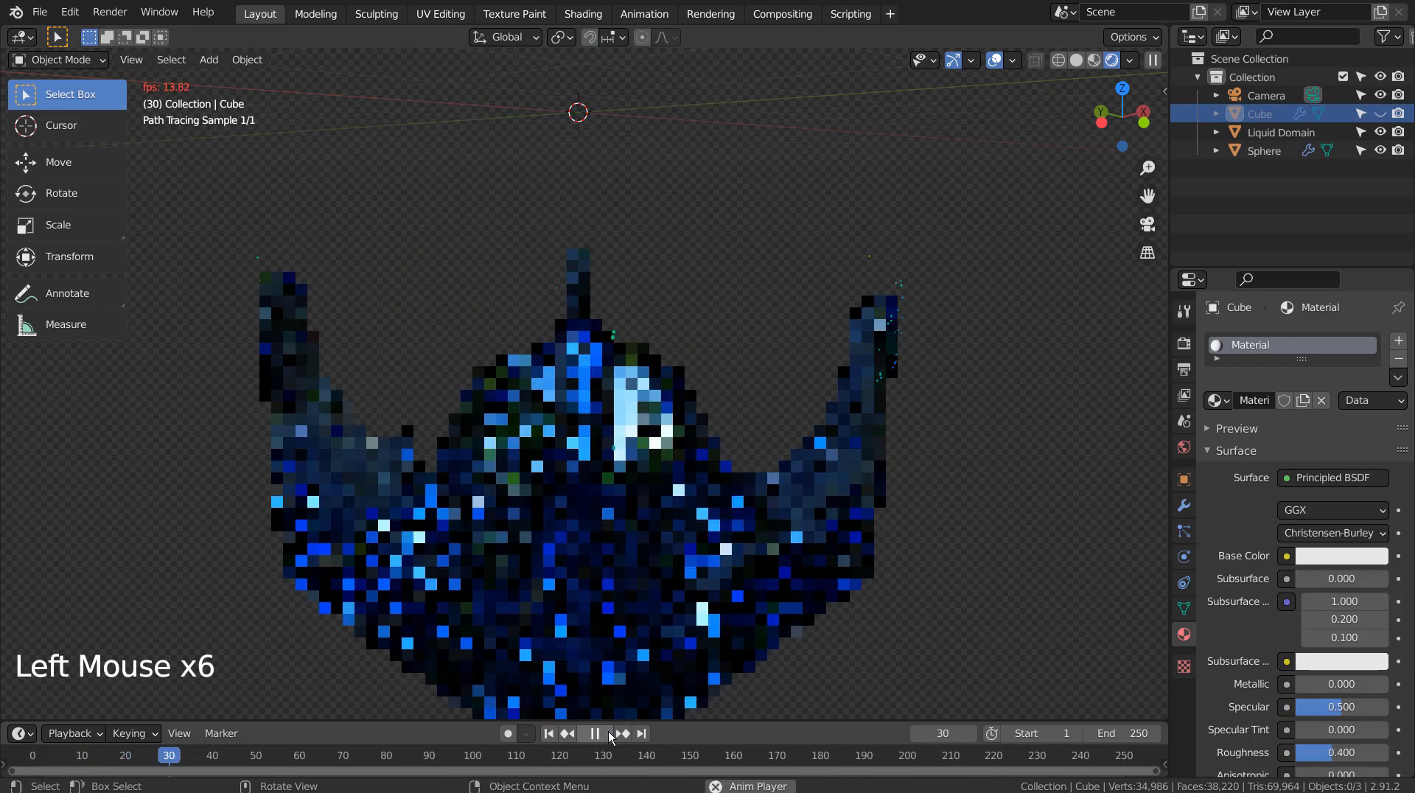
pyautogui.click(595, 732)
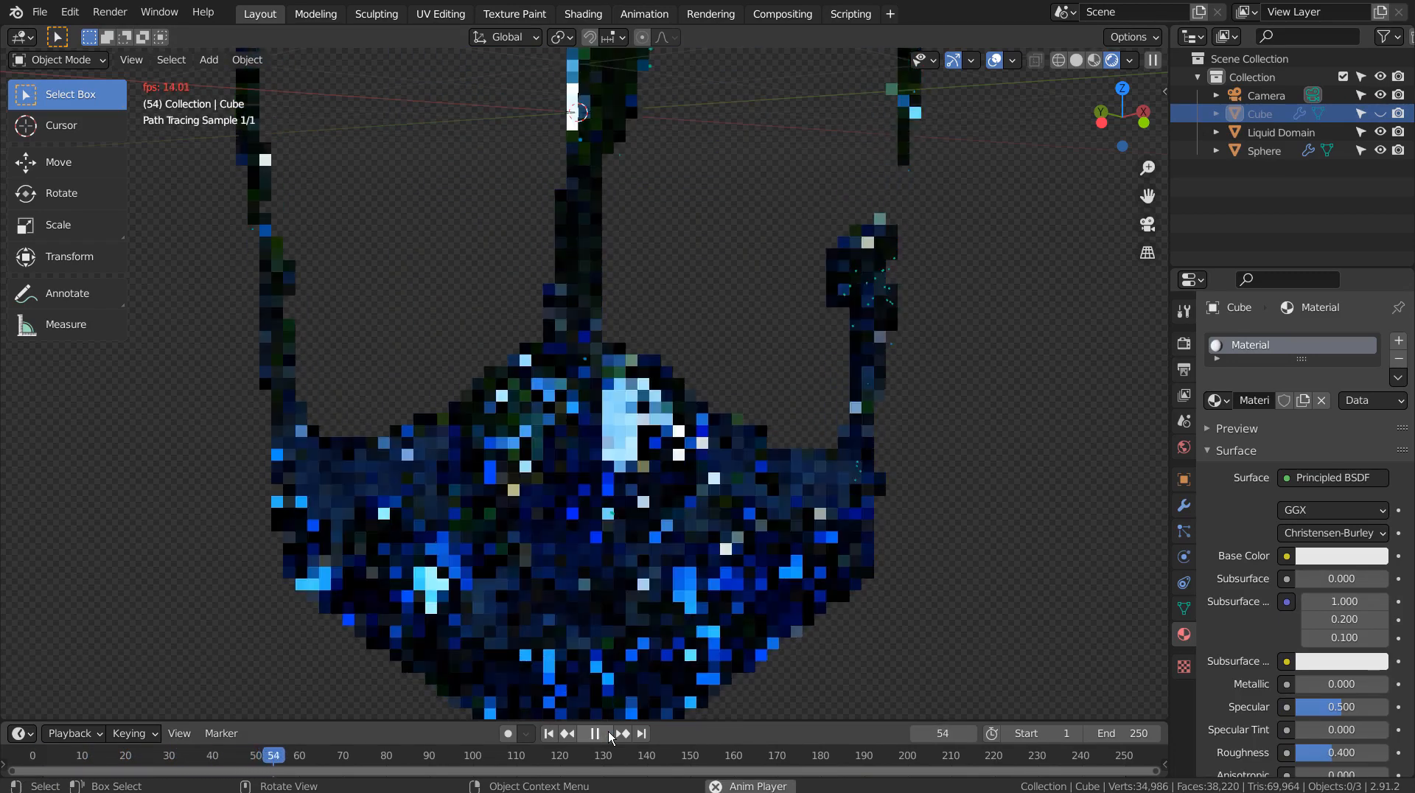
pyautogui.click(594, 732)
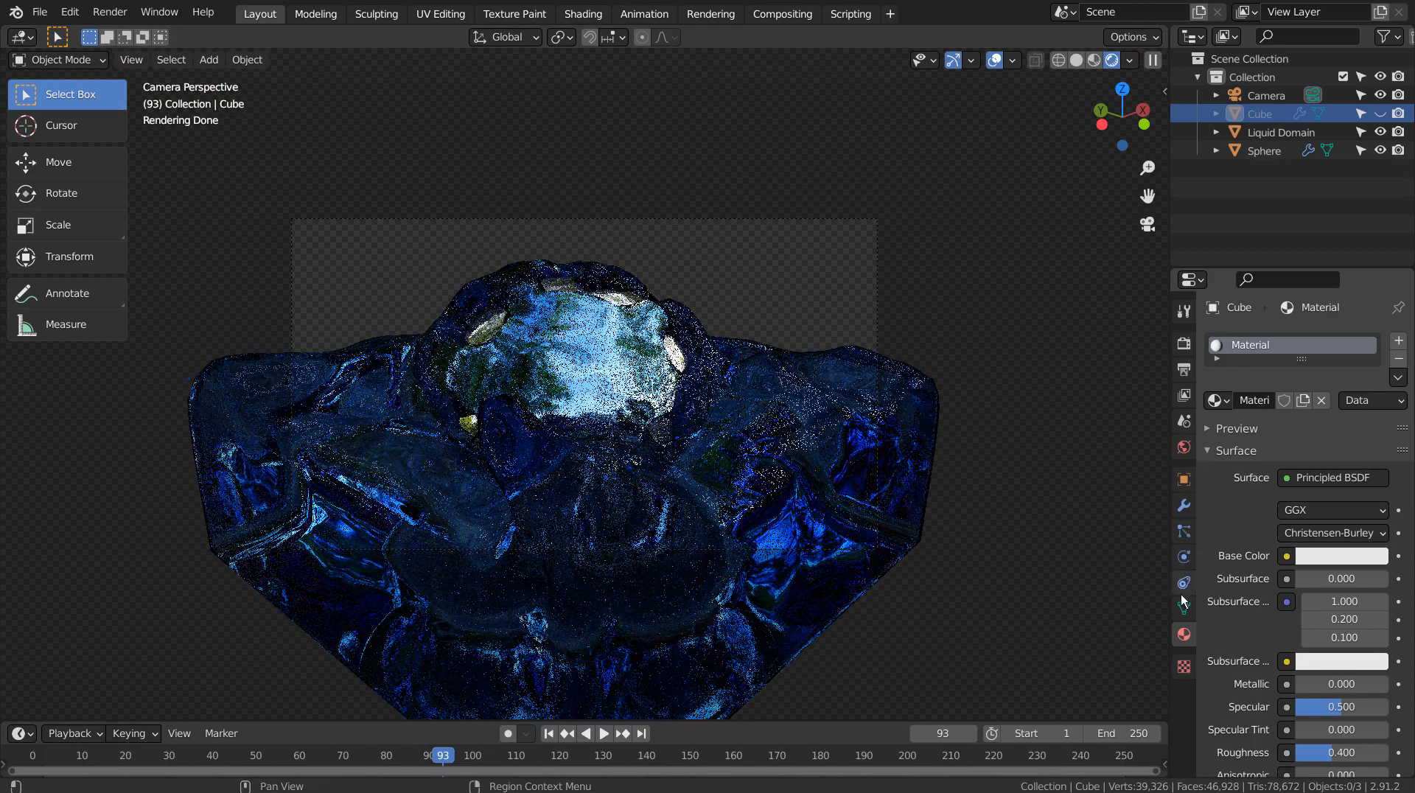
# Step: Check the forest.exr world at strength 3, then view Cycles sampling at 32 samples
pyautogui.click(1182, 447)
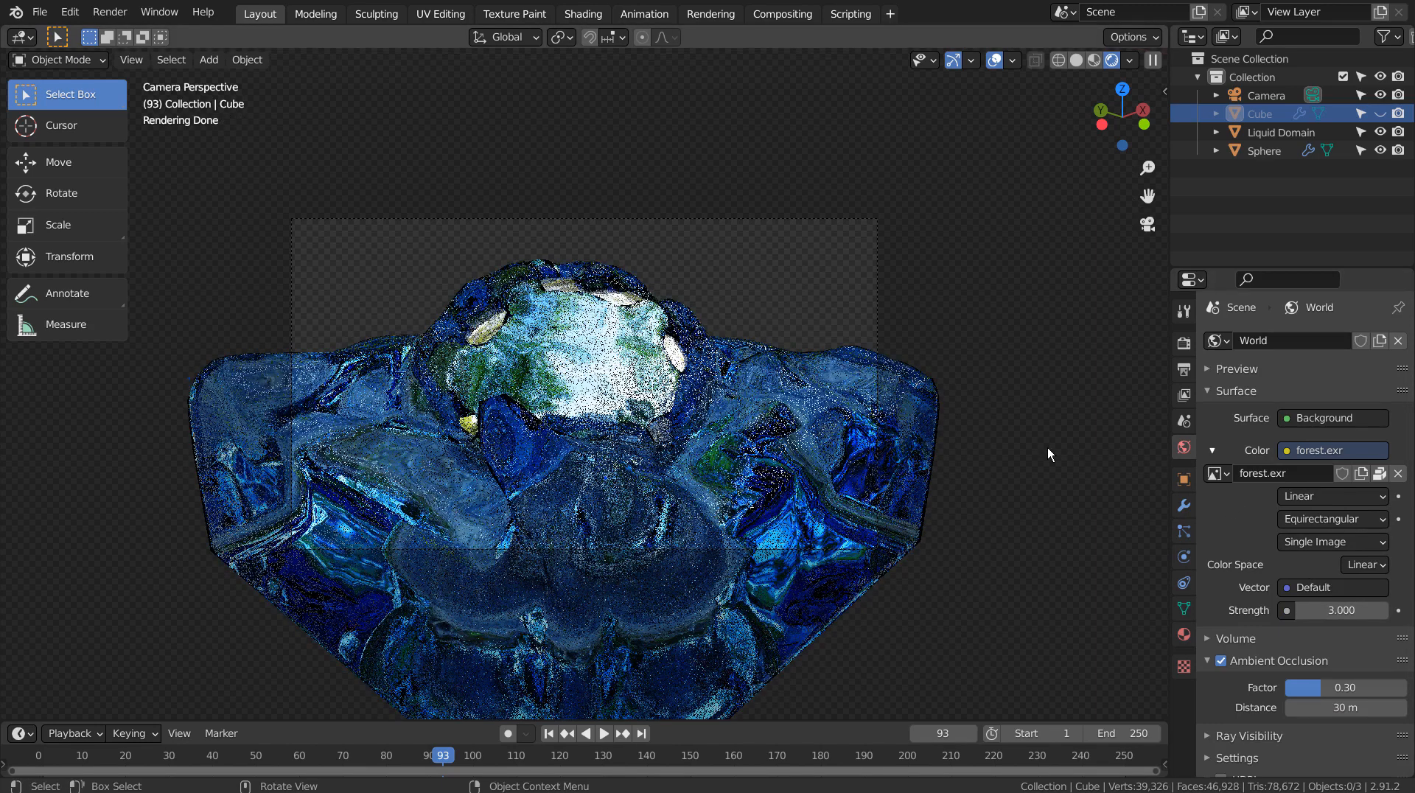
pyautogui.moveTo(1193, 536)
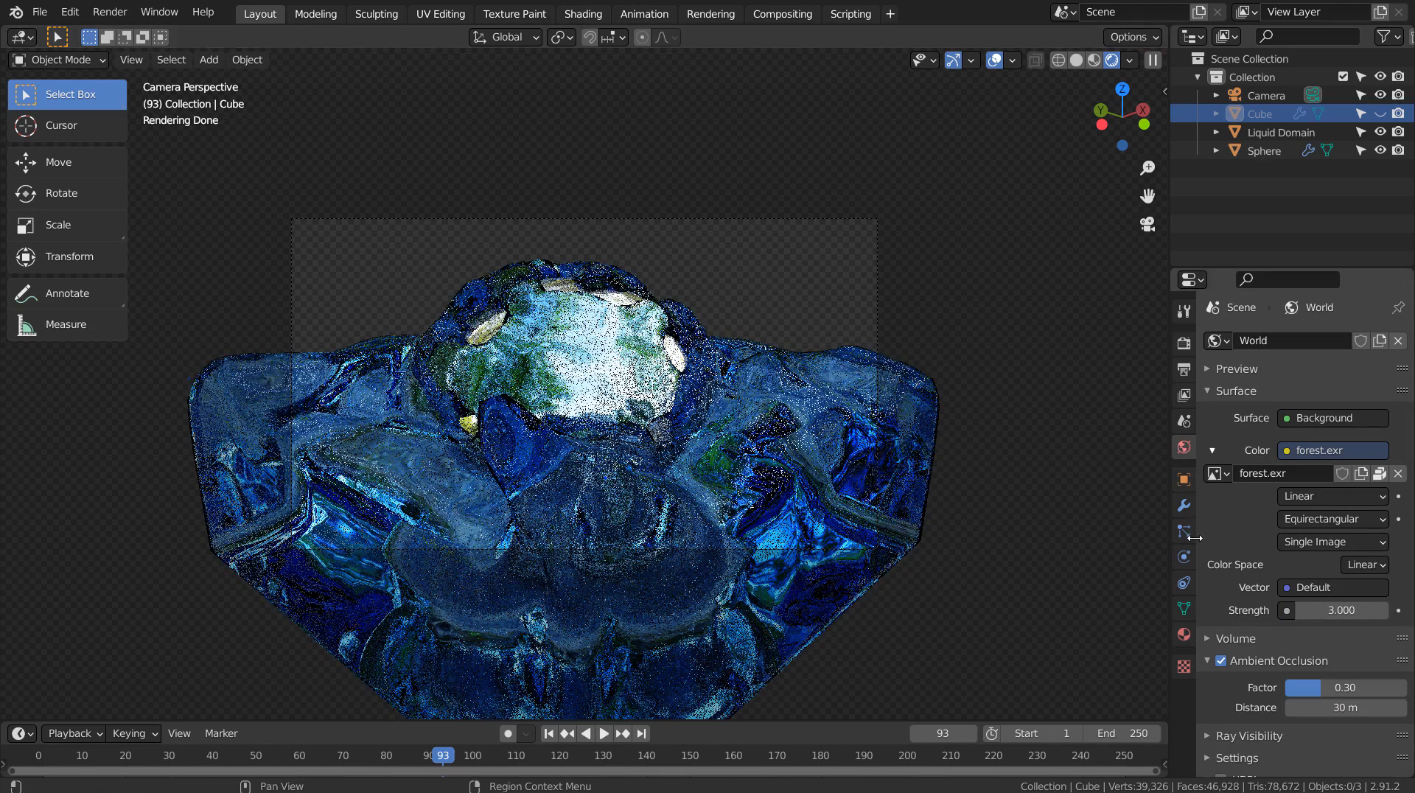
pyautogui.moveTo(1185, 504)
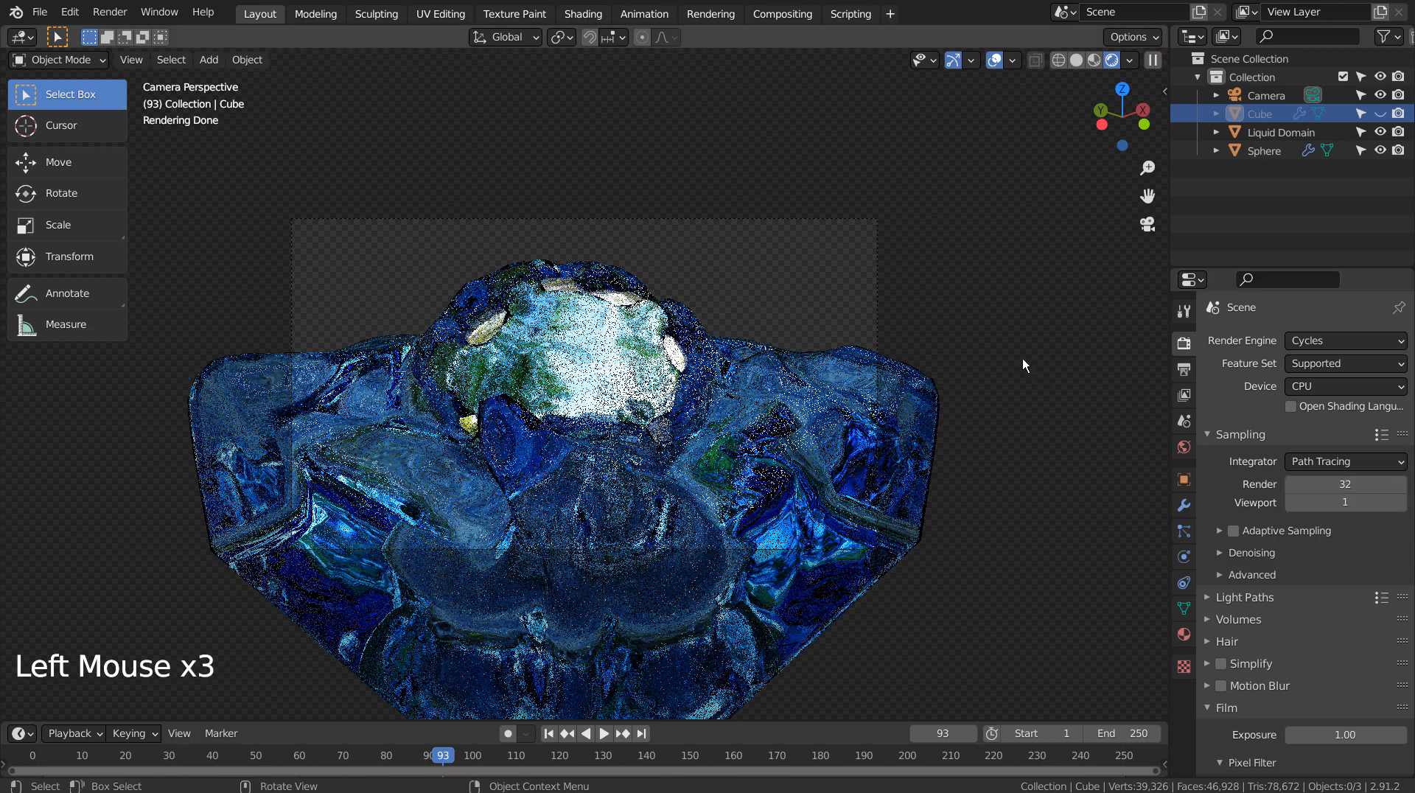
pyautogui.click(929, 274)
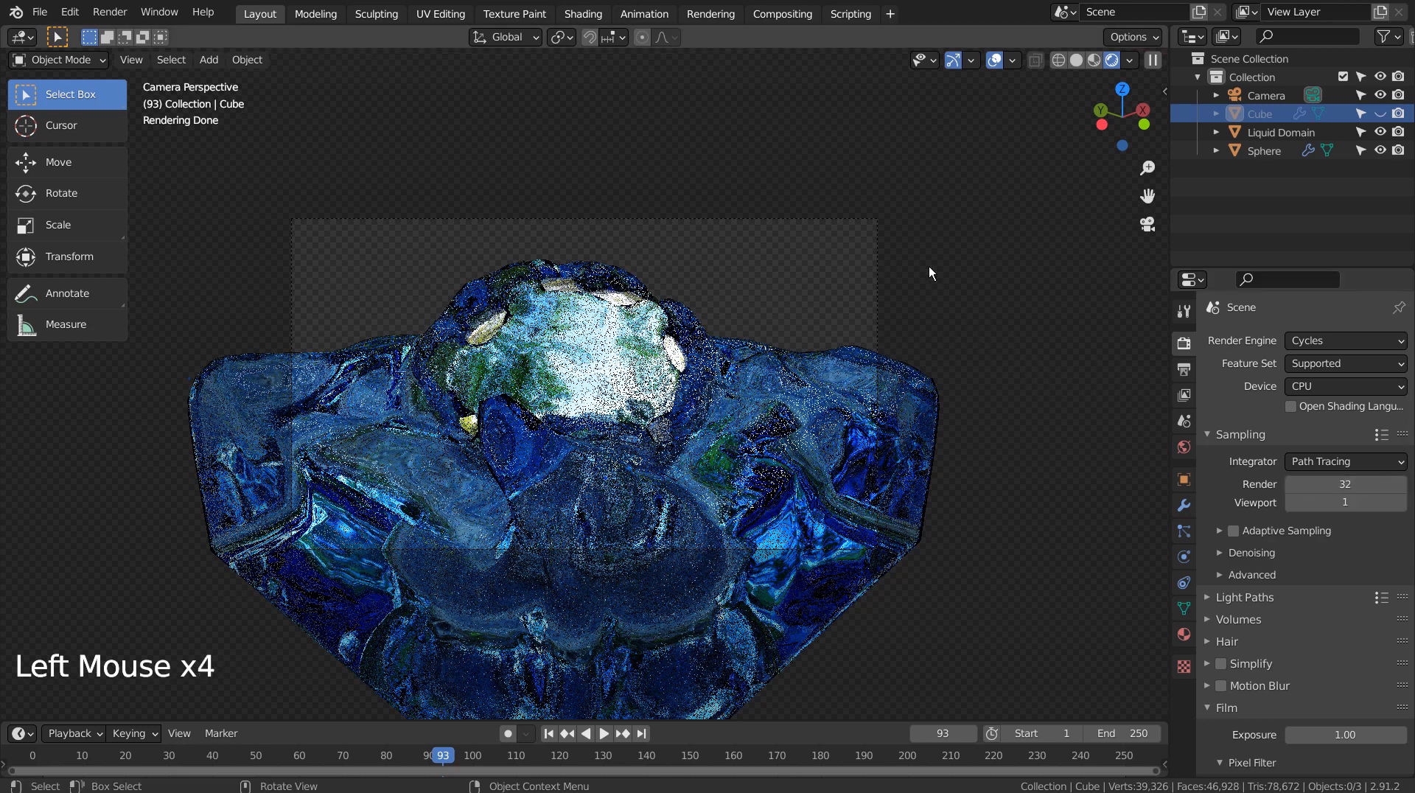